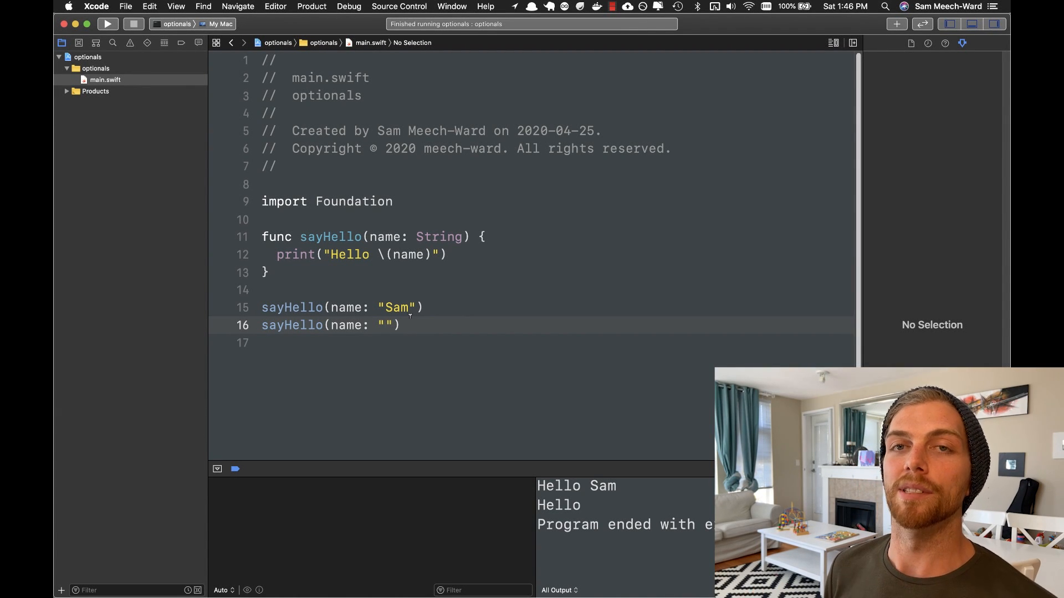
Close the open project window in Xcode, leaving only the desktop
click(126, 6)
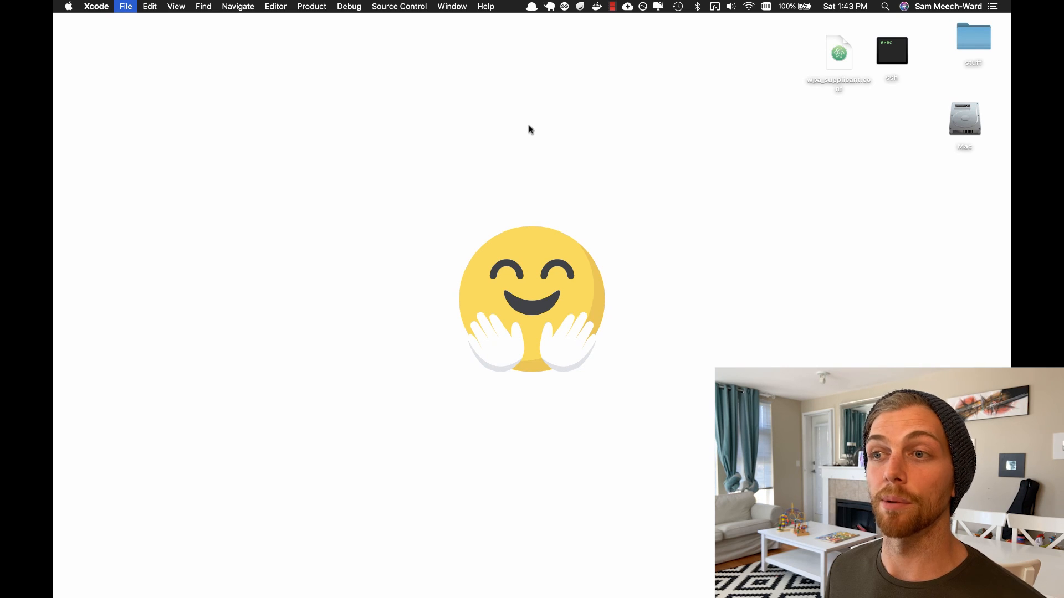
Create a macOS Command Line Tool project named 'optionals' and save it on the Desktop
click(125, 6)
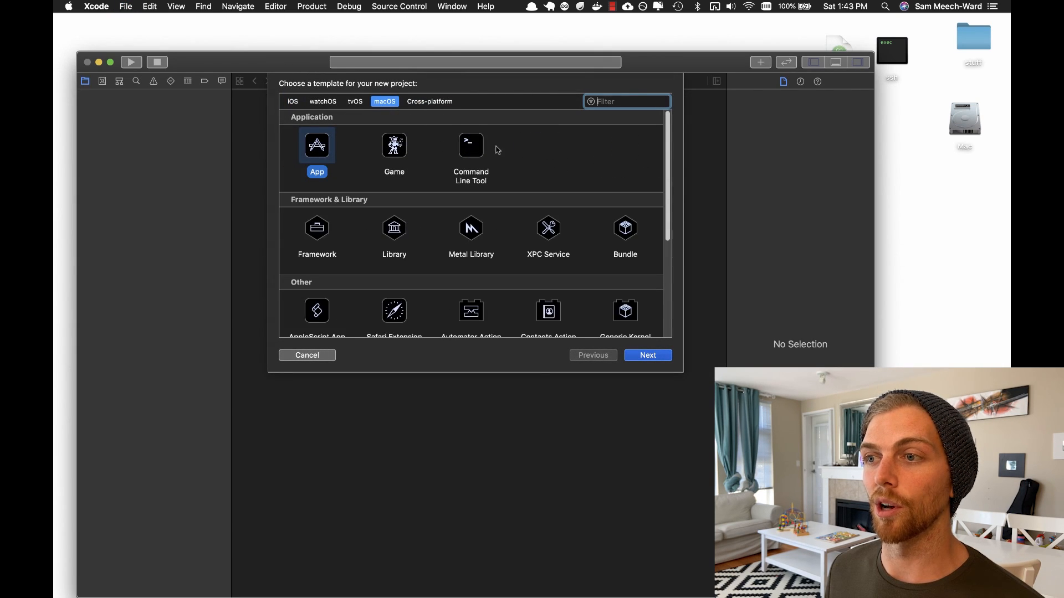
click(471, 145)
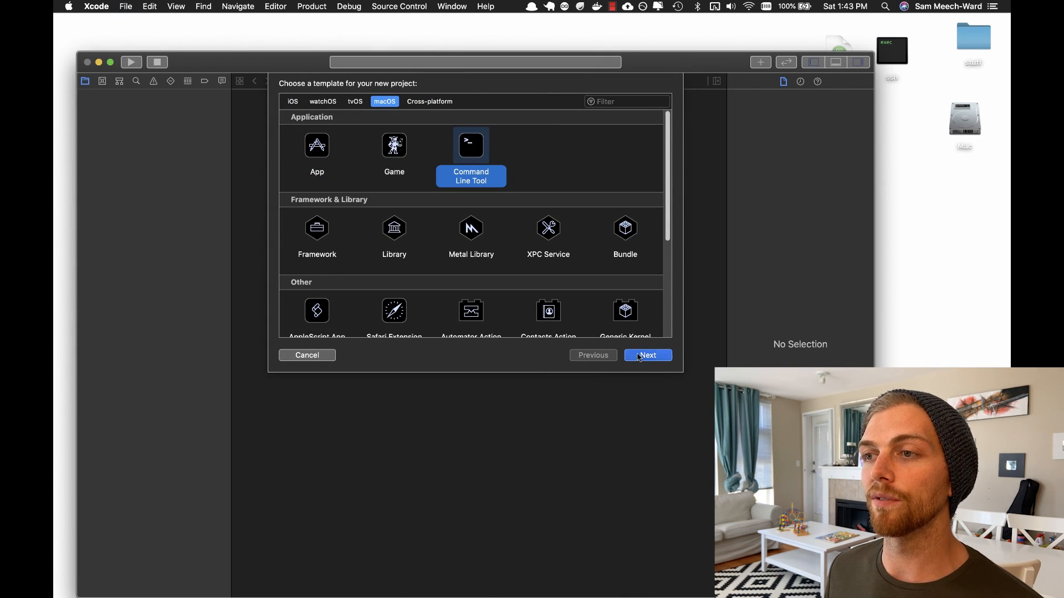
click(647, 355)
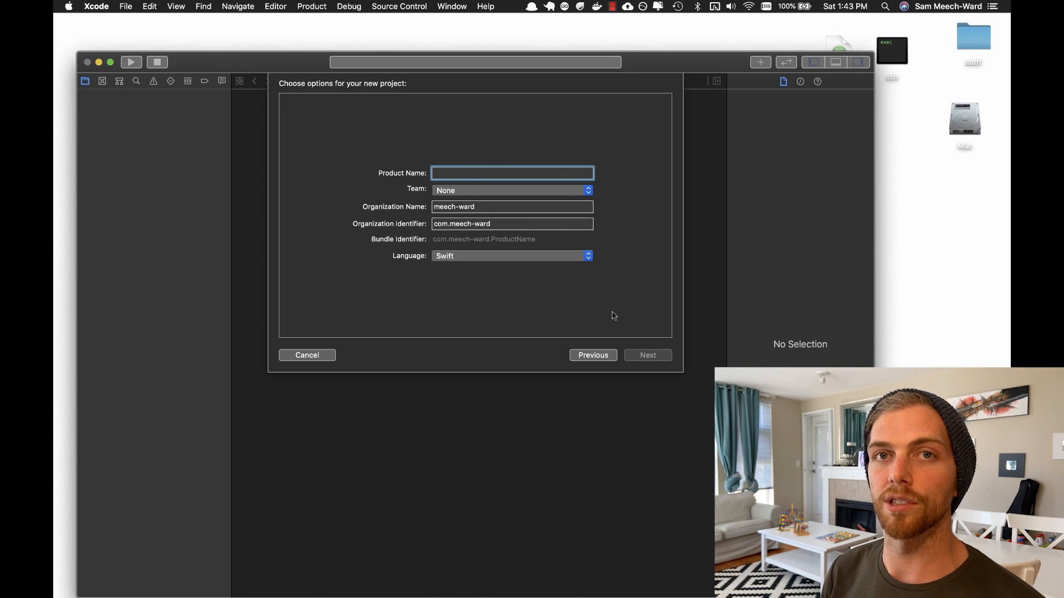
text(optionals)
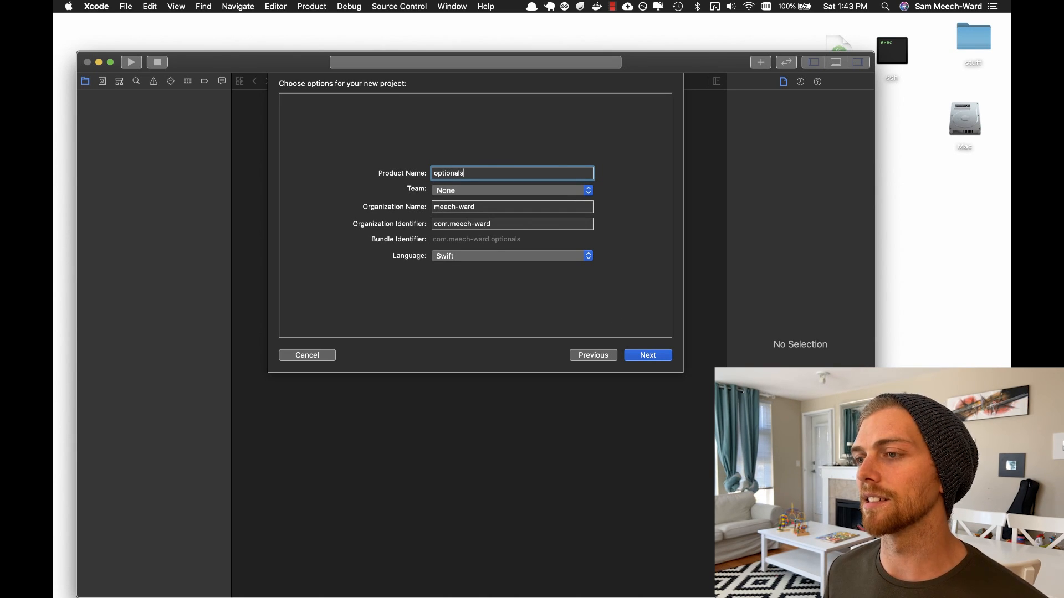
click(647, 355)
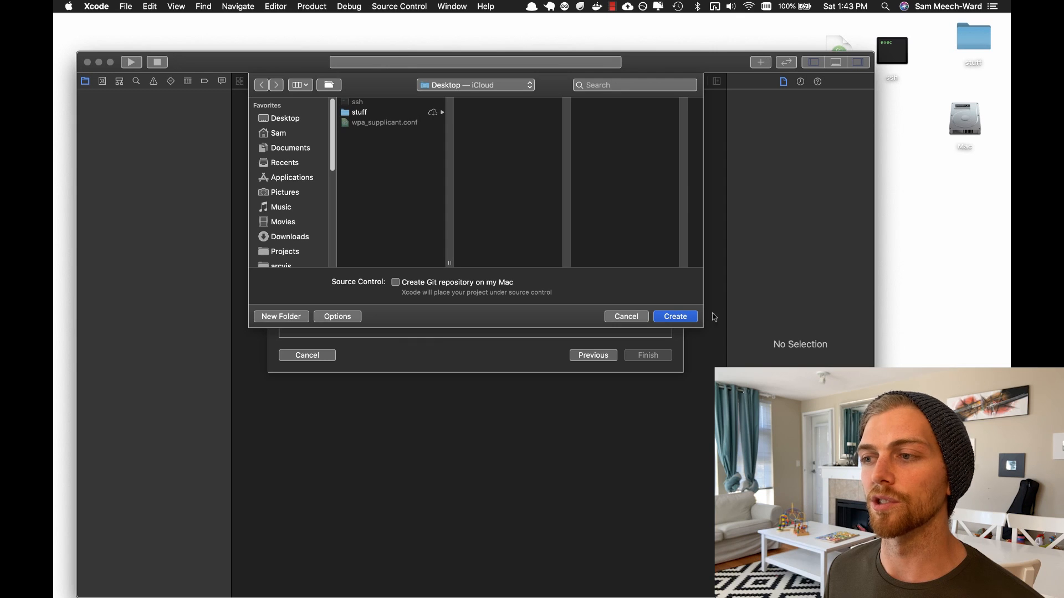
click(675, 317)
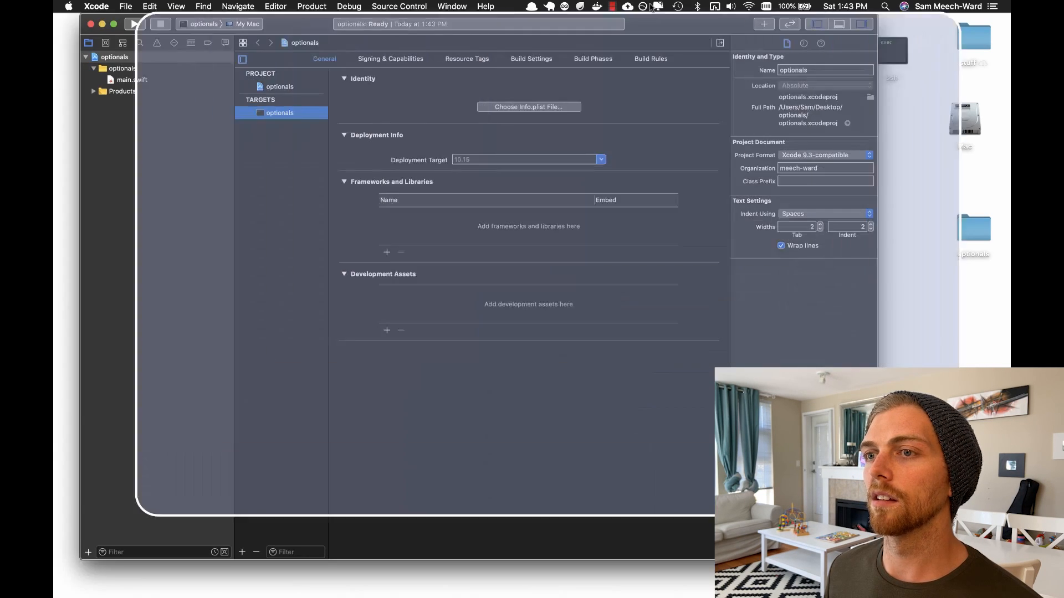
In main.swift, define func sayHello(name: String) that prints "Hello \(name)"
click(108, 24)
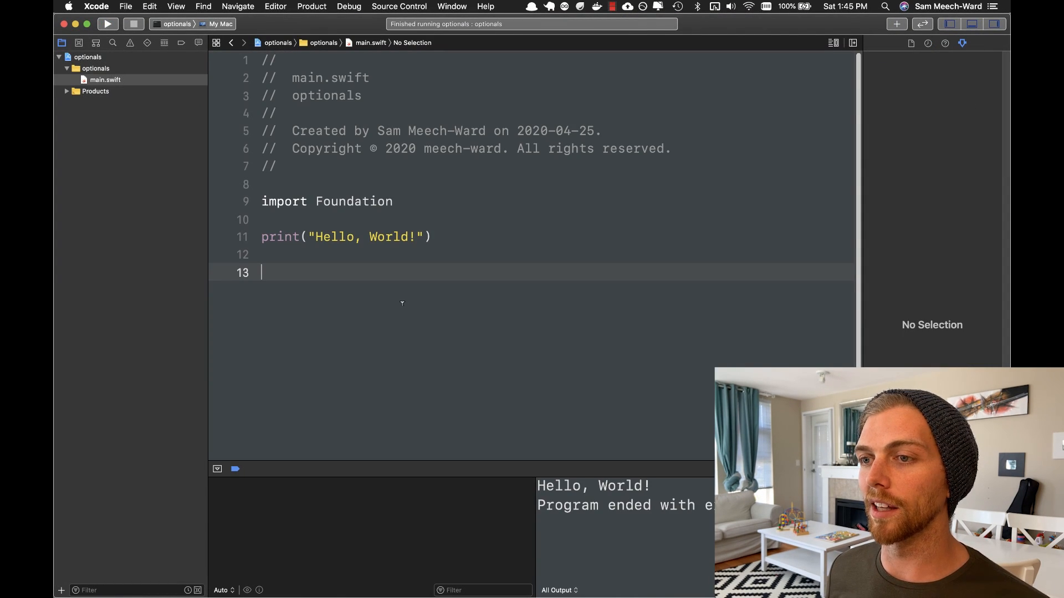
text(f)
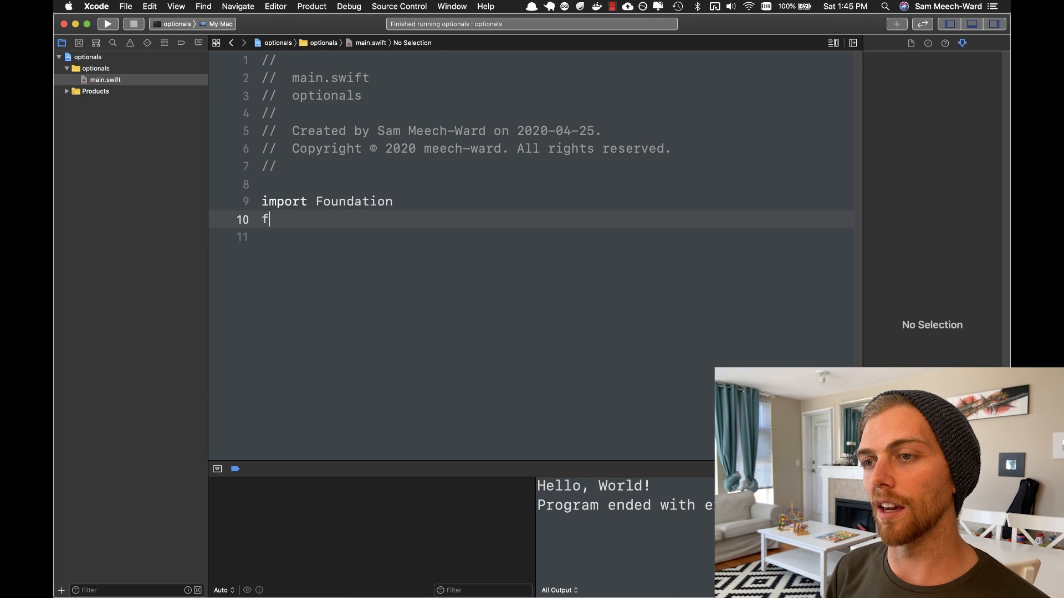
text(urn)
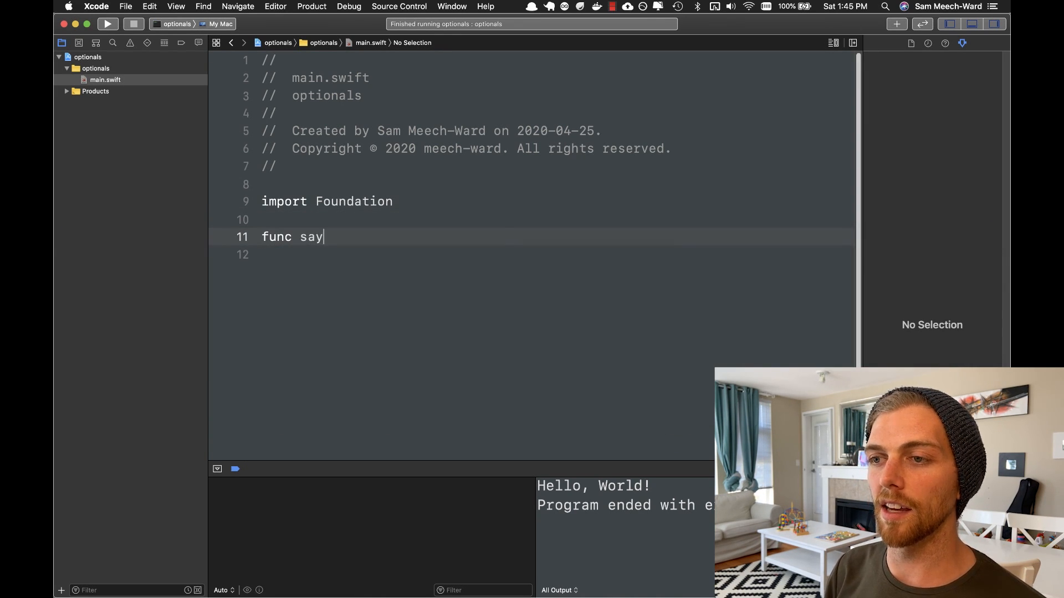
text(Hello(name: St)
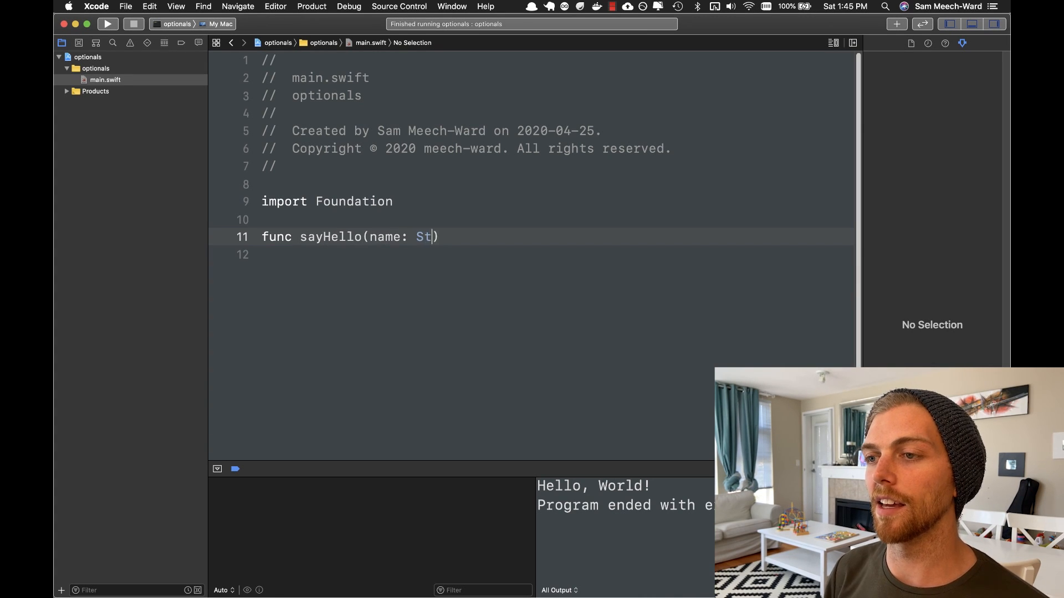
text(ring) {)
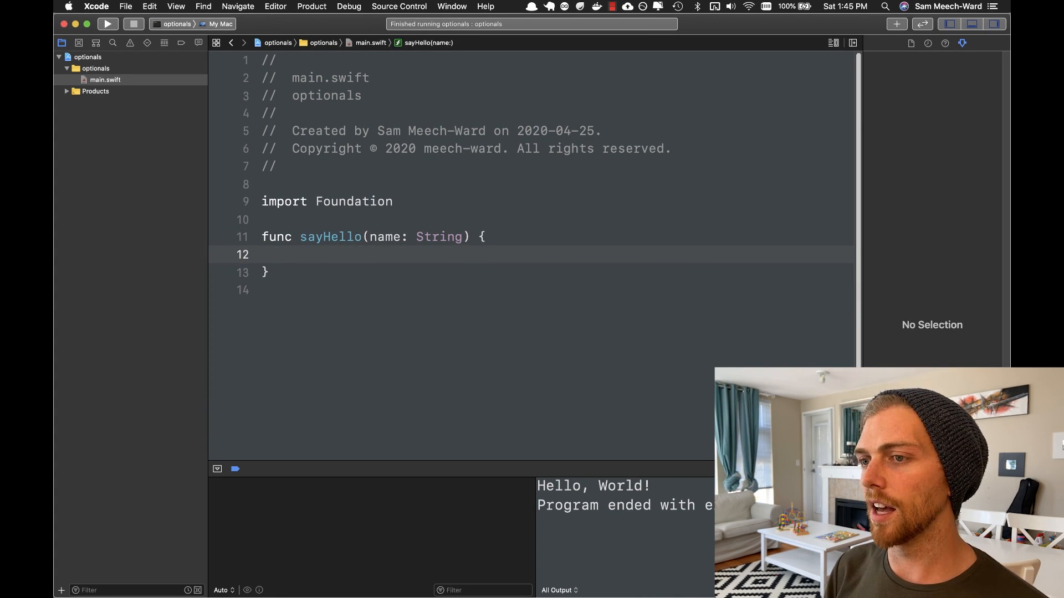
text(print("Hello")
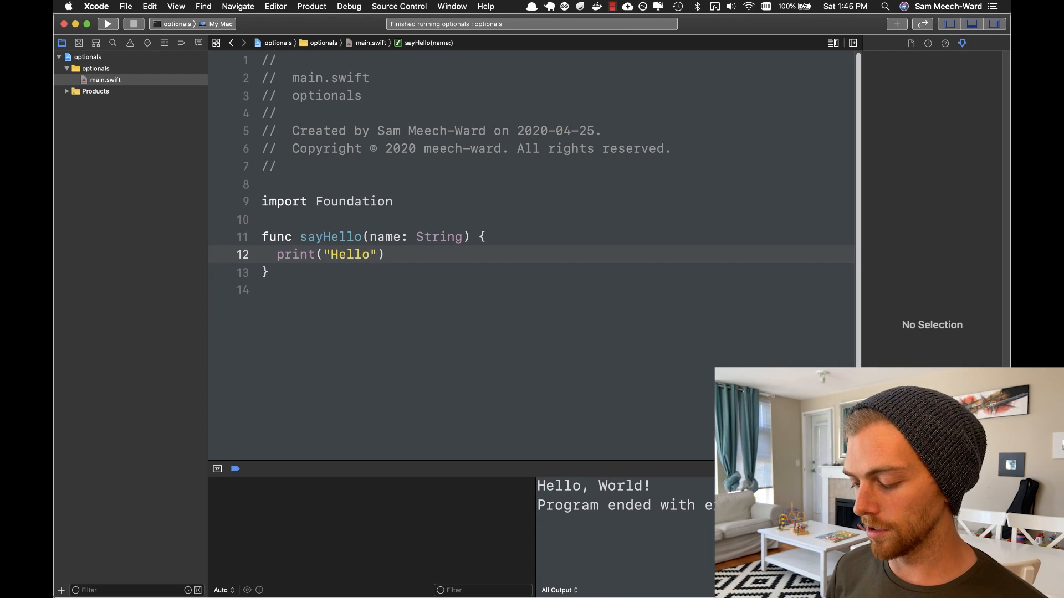
text(\(name))
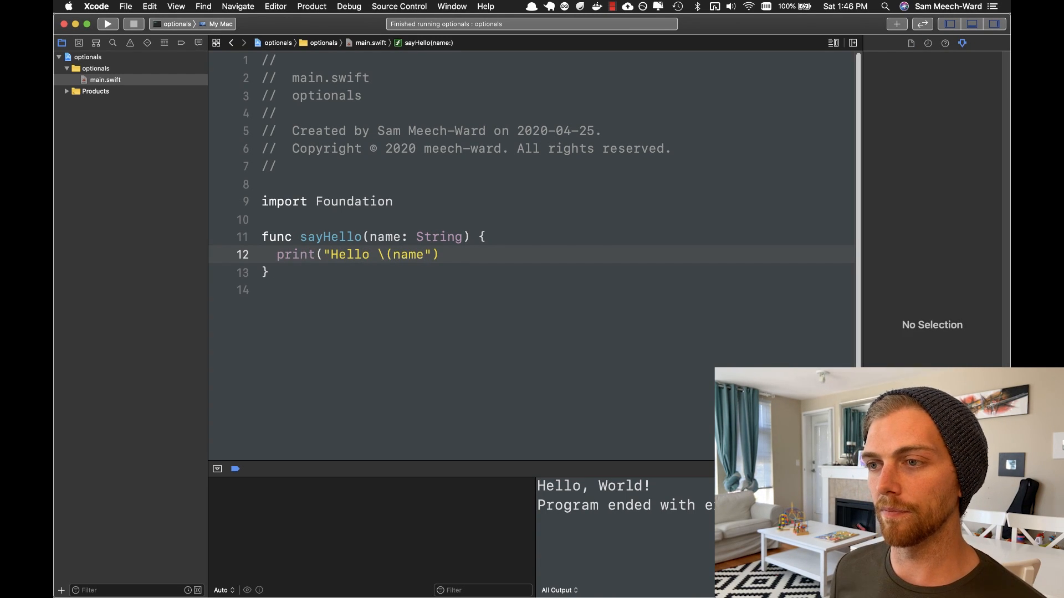
Call sayHello with "Sam" and with an empty name
text(say)
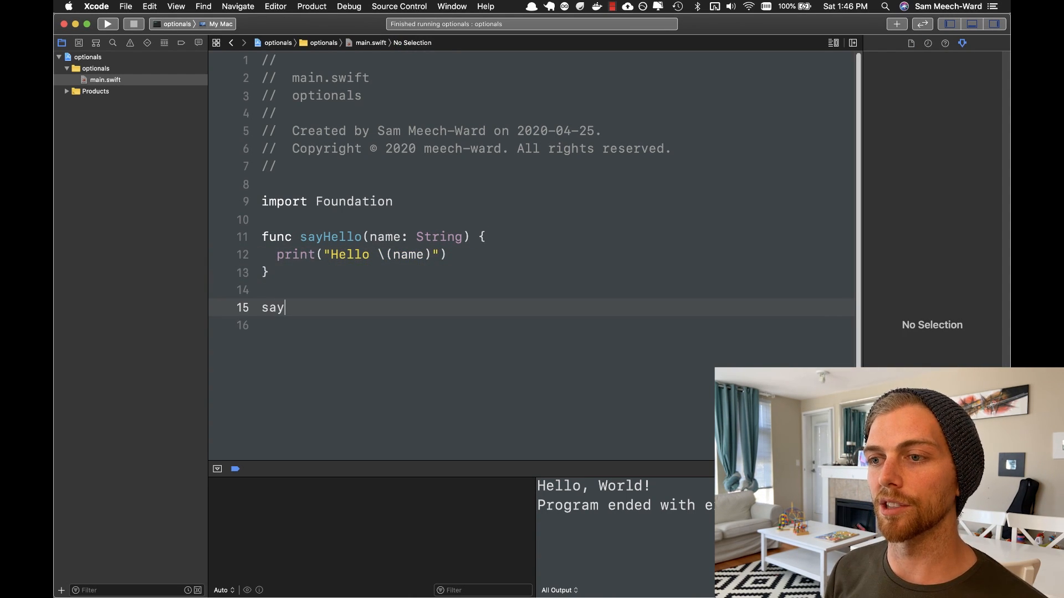
text(Hello(name: "Sam")
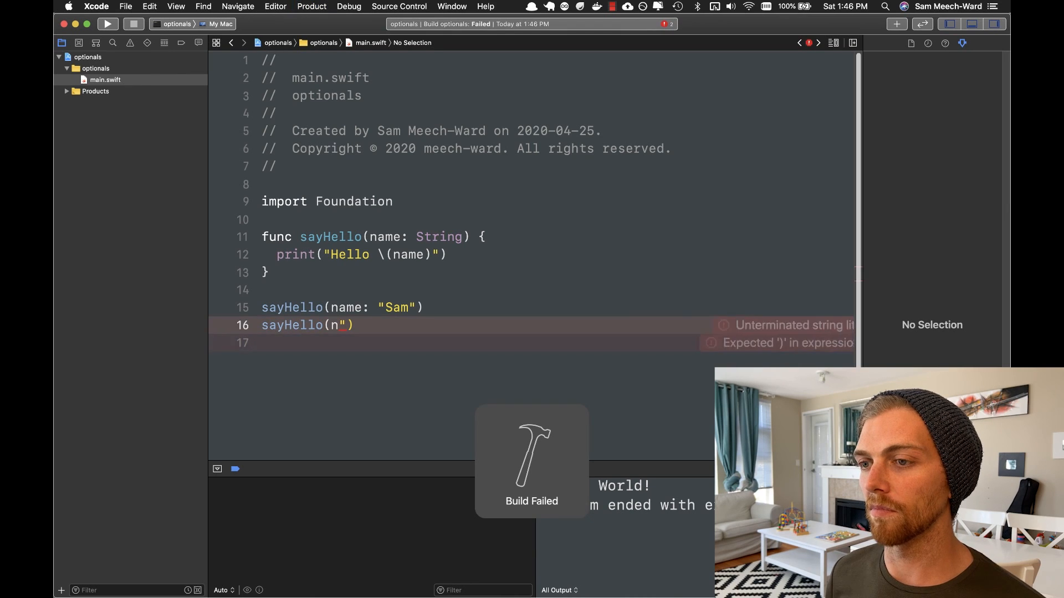
text(name: "S)
click(532, 342)
text(sayHello(name: ")
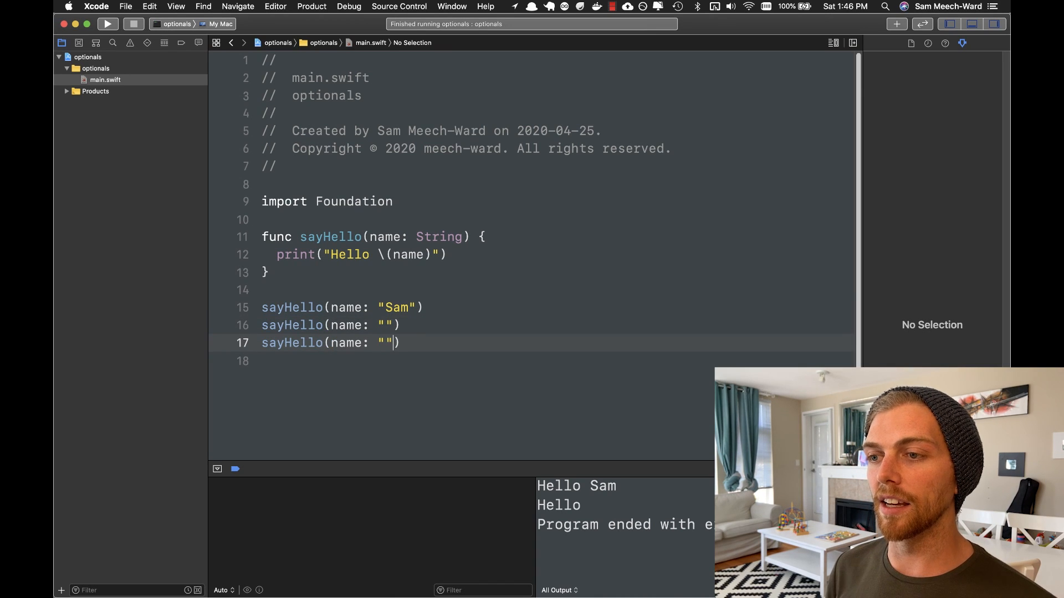
Pass nil to the third sayHello call and see the String incompatibility error
text(nil)
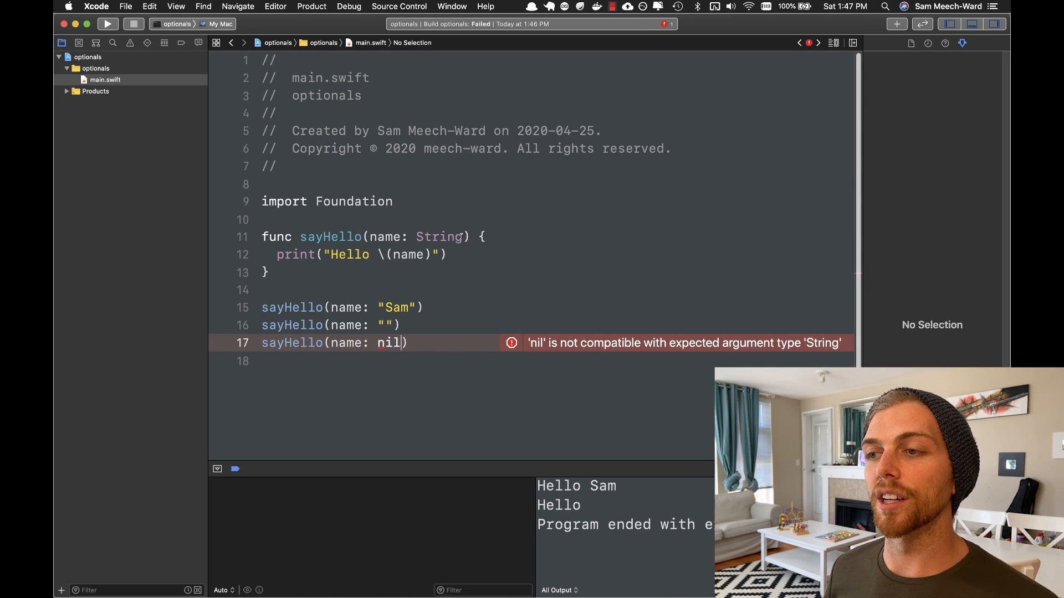
click(463, 236)
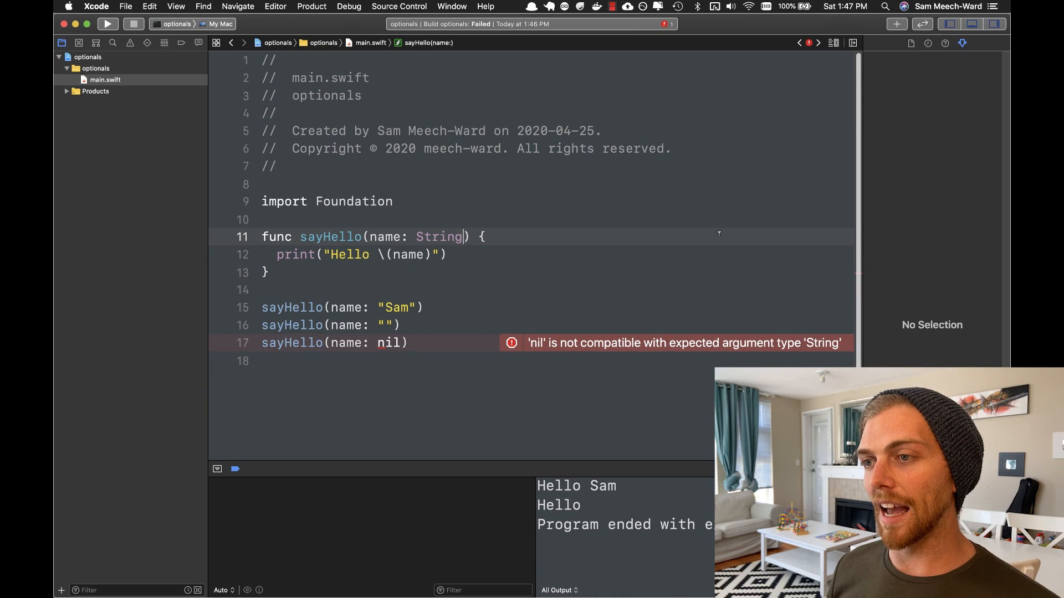
Make the name parameter String?, briefly trying Optional<String>, then build and run
text(?)
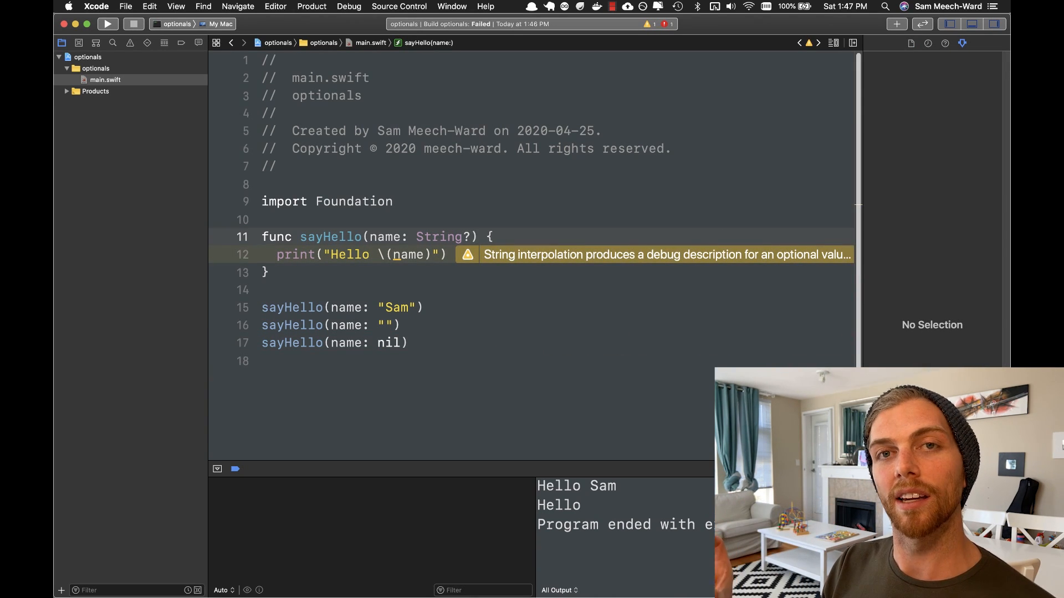
click(472, 236)
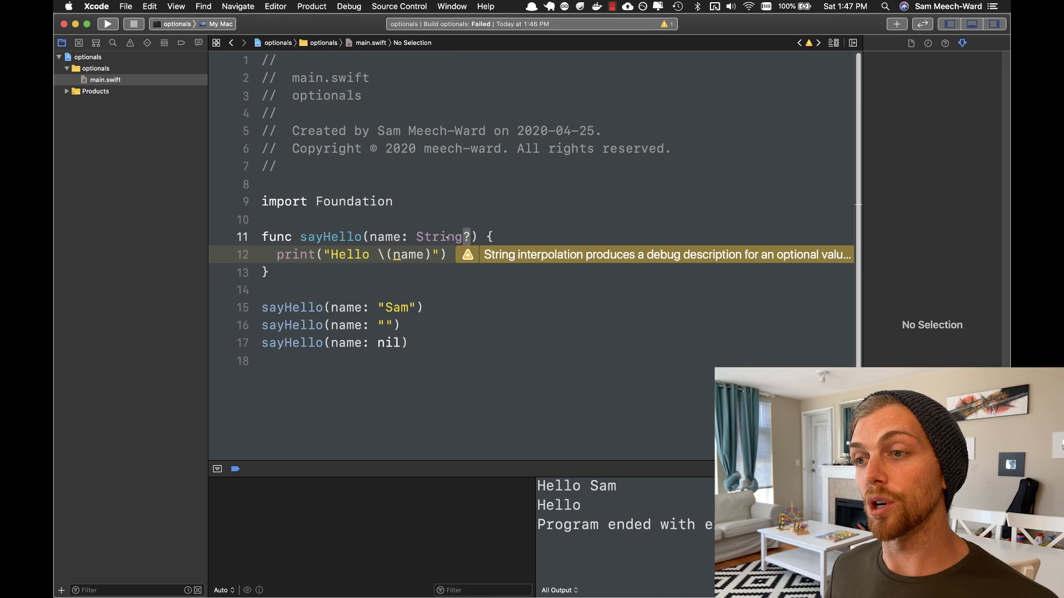
text(Optional<)
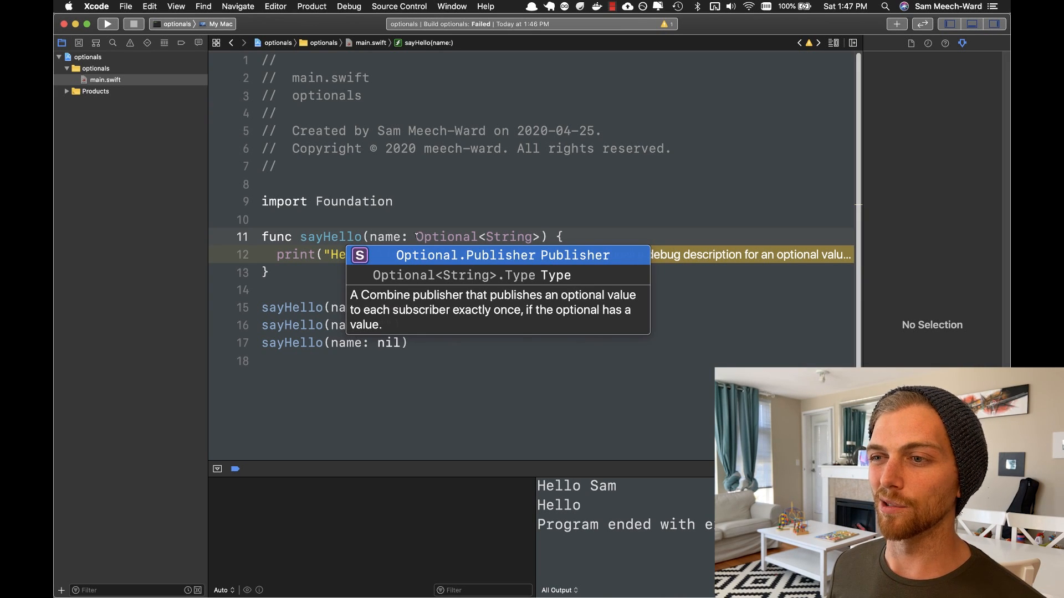
text(String)
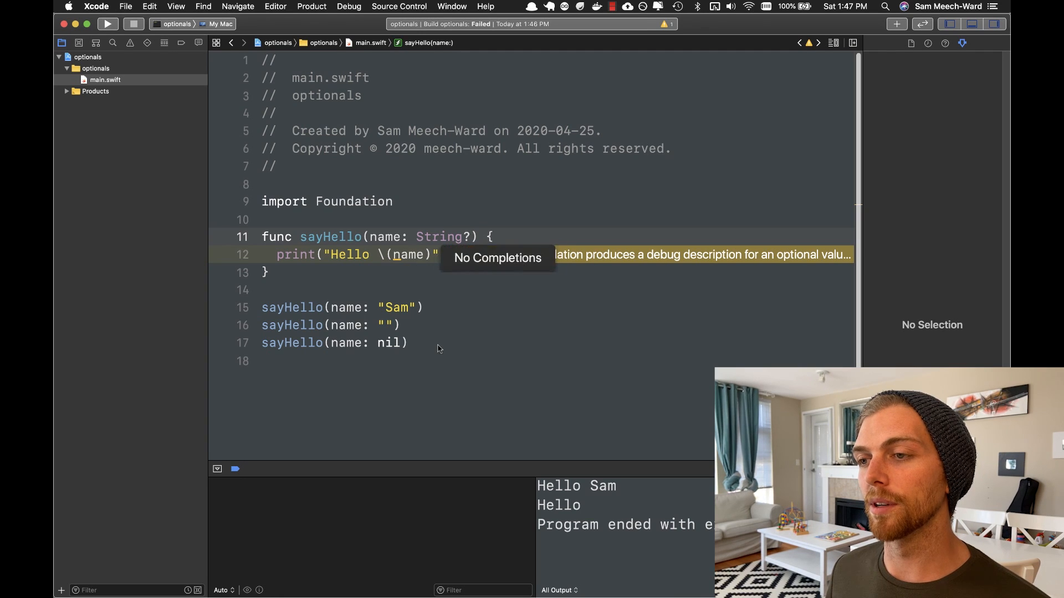
click(407, 343)
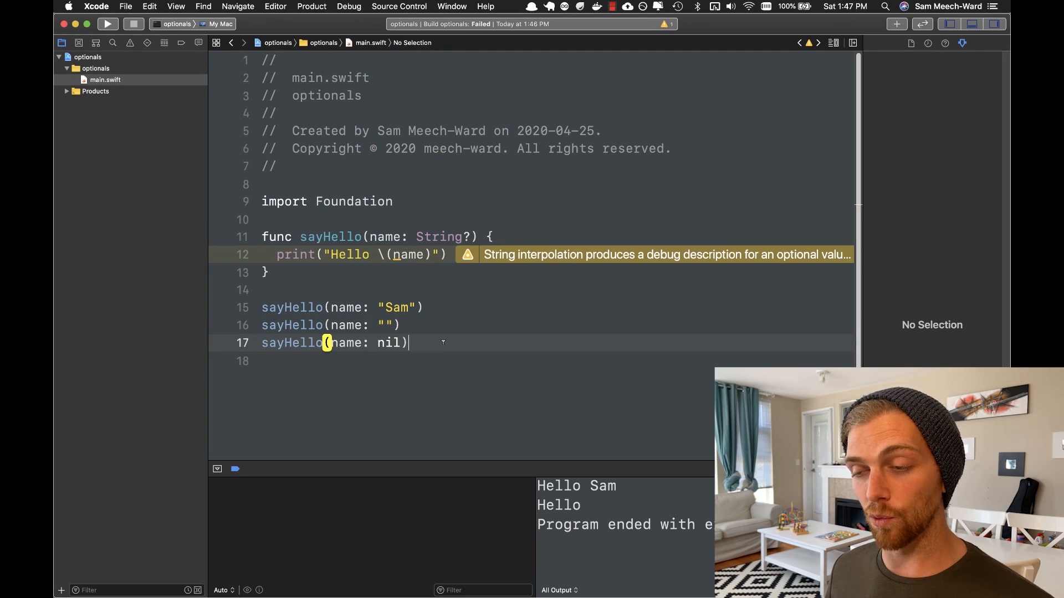
click(106, 23)
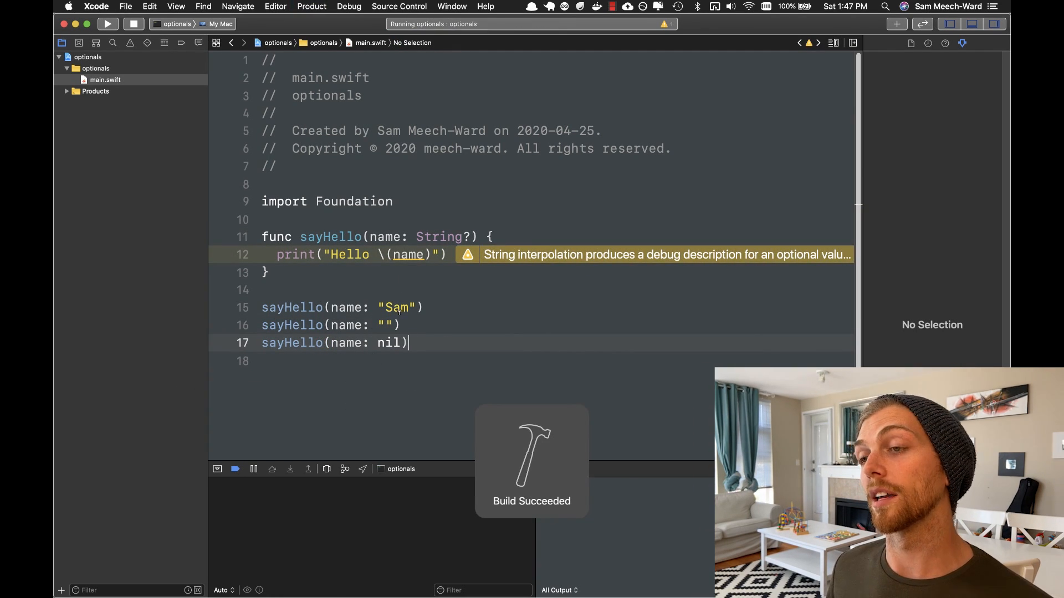
Inspect the console output Hello Optional("Sam"), Optional("") and nil
click(106, 24)
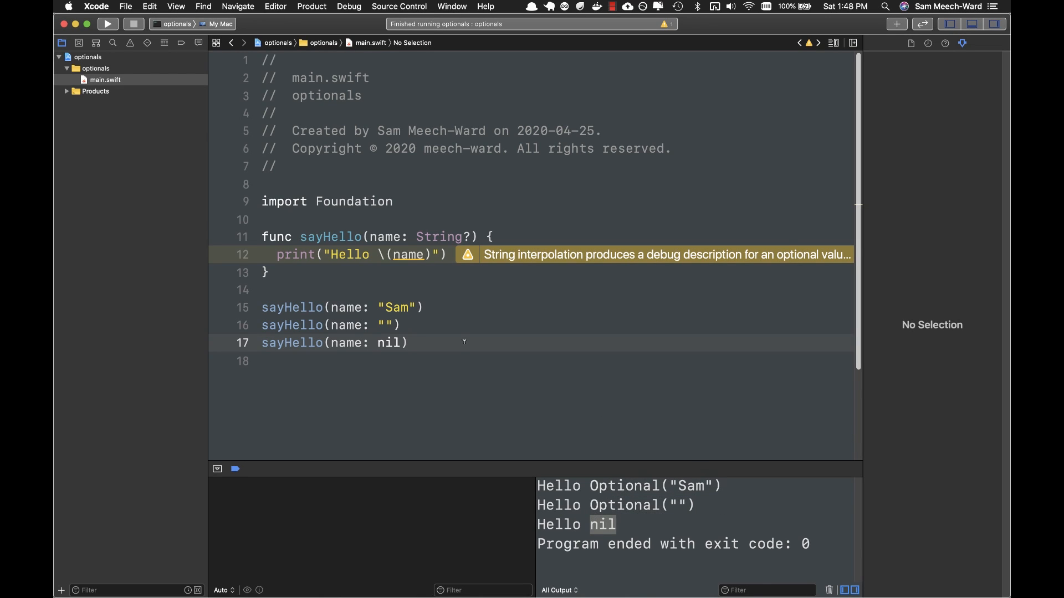
mouse_move(522, 350)
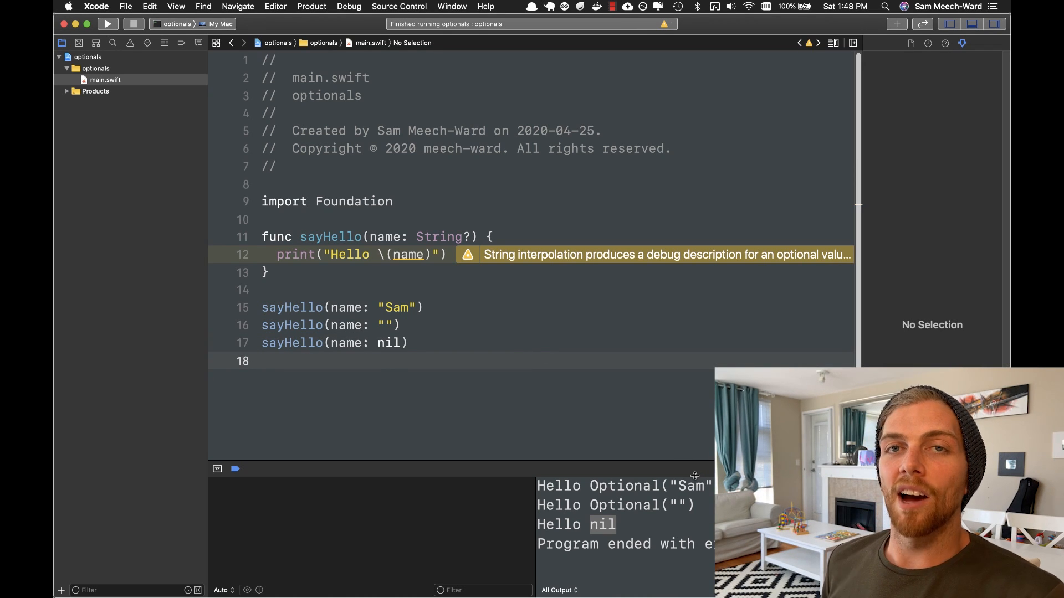
click(263, 360)
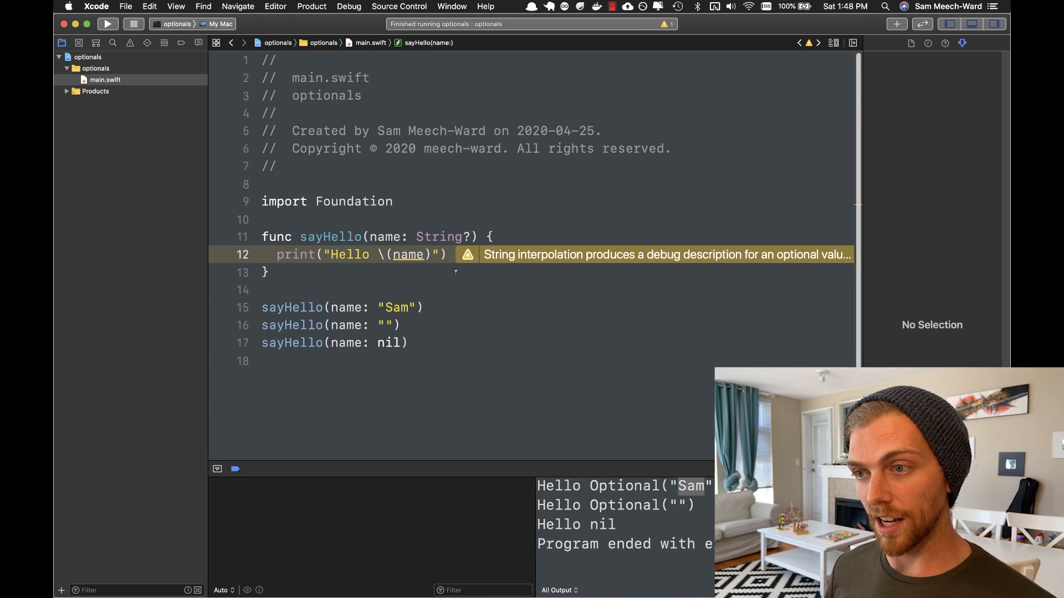
Force-unwrap name with ! in the greeting and run until the nil call crashes
text(!)
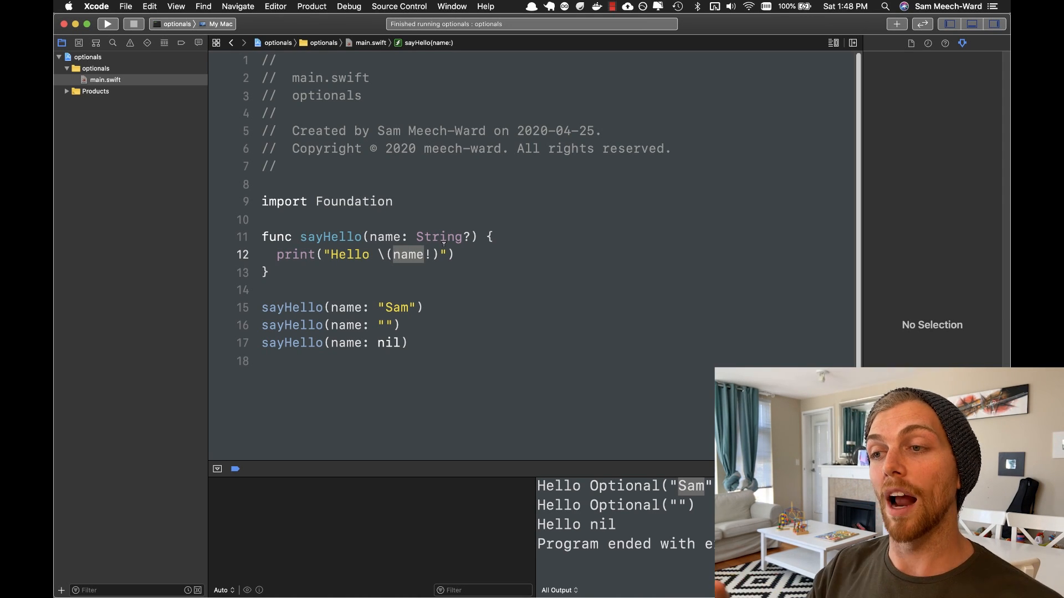
click(414, 289)
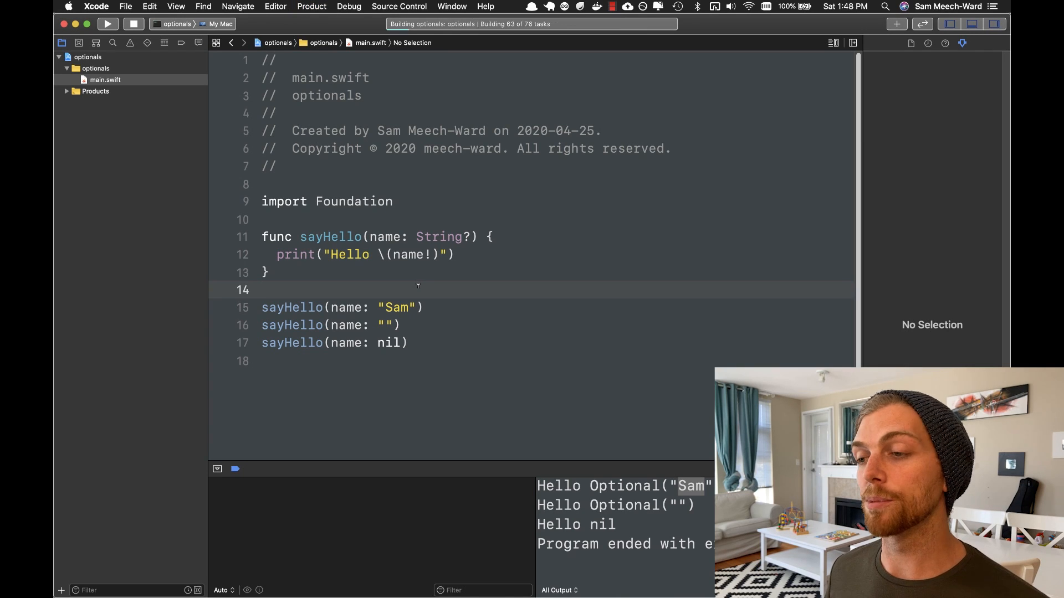
click(107, 24)
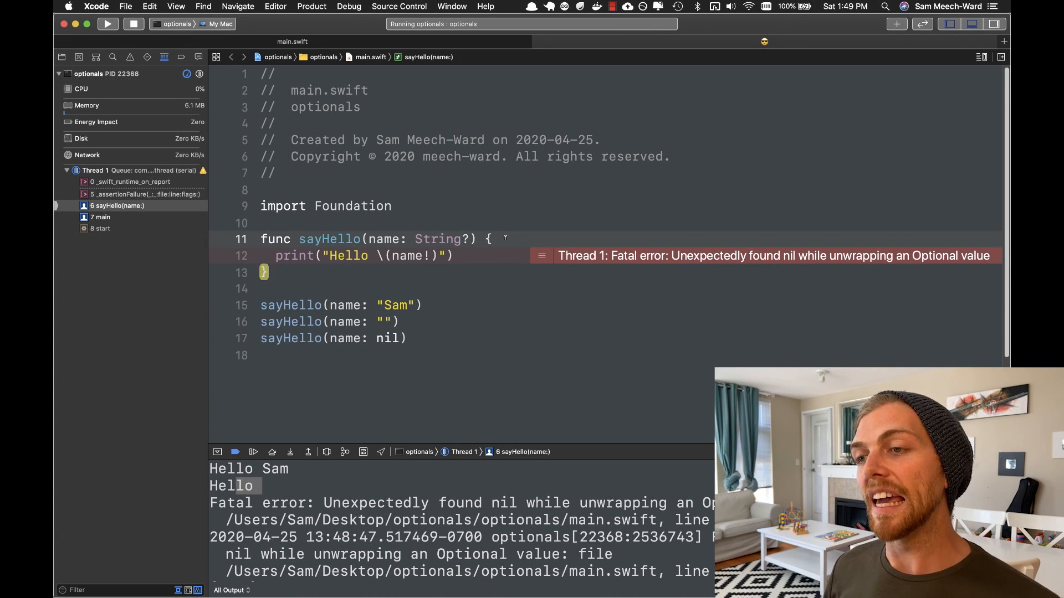
Wrap the print in if name != nil, with an else printing "You must pass in a name"
text(if na)
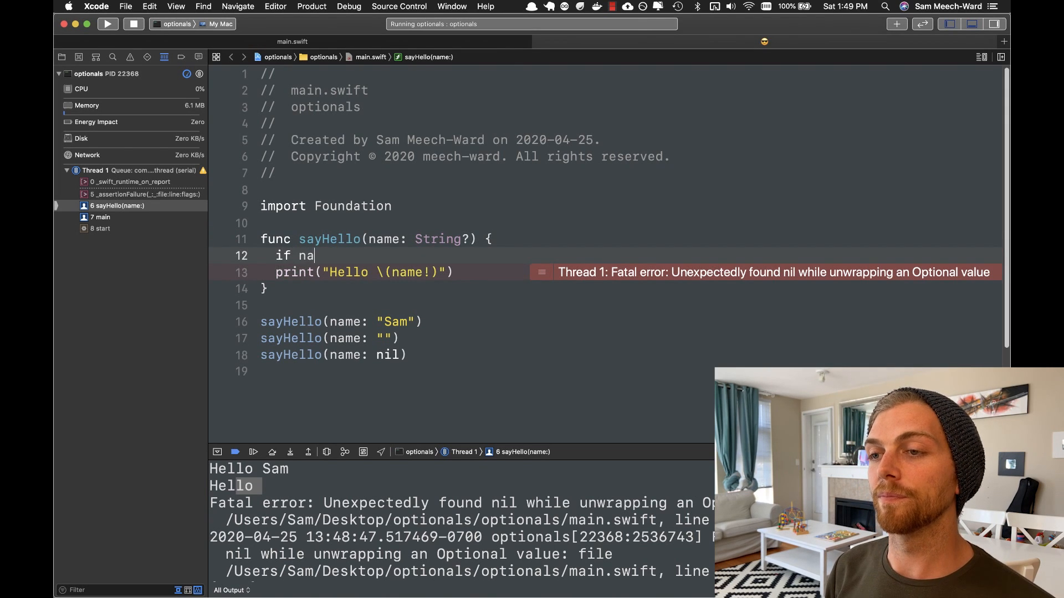
text(me !=)
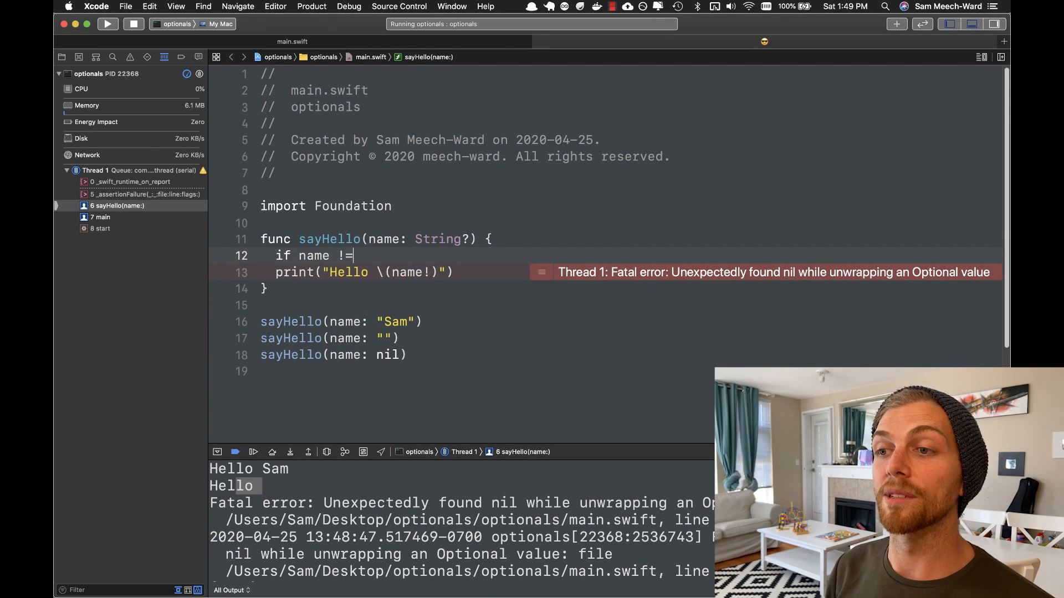
text(nil {)
text(print(")
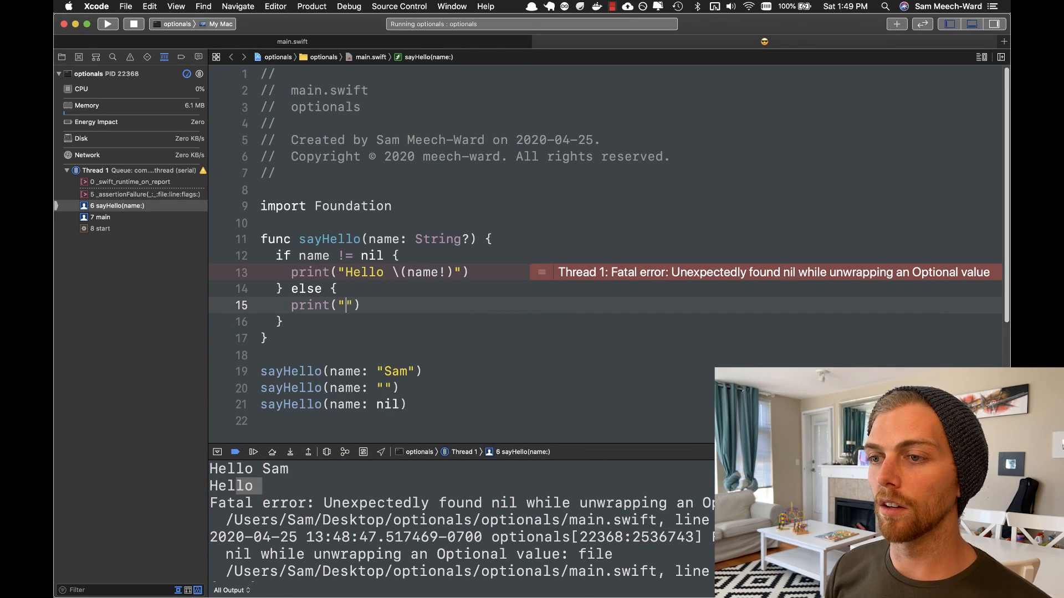
text(You must pas)
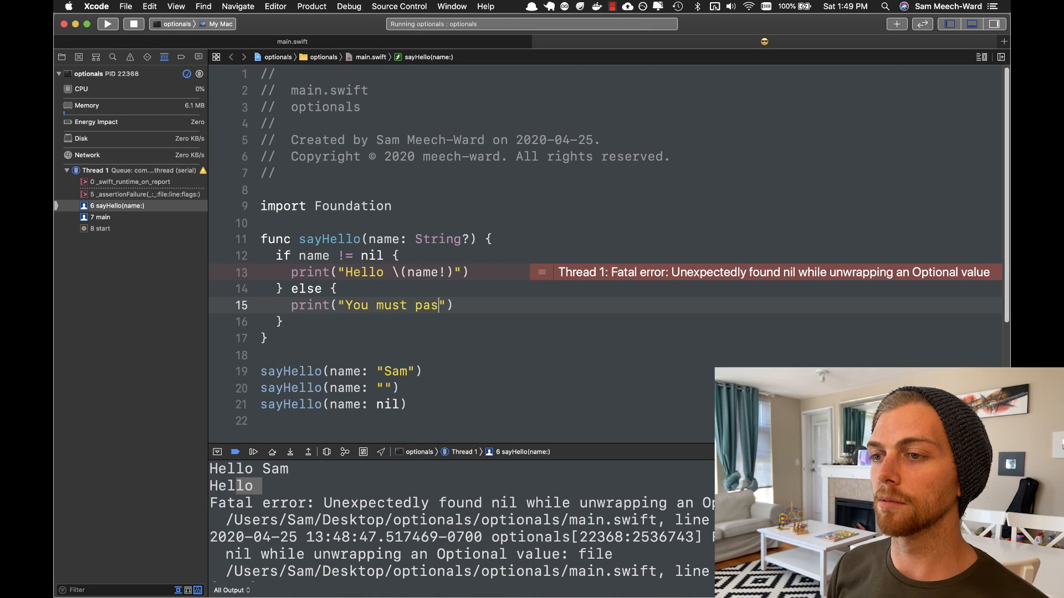
text(s in a name)
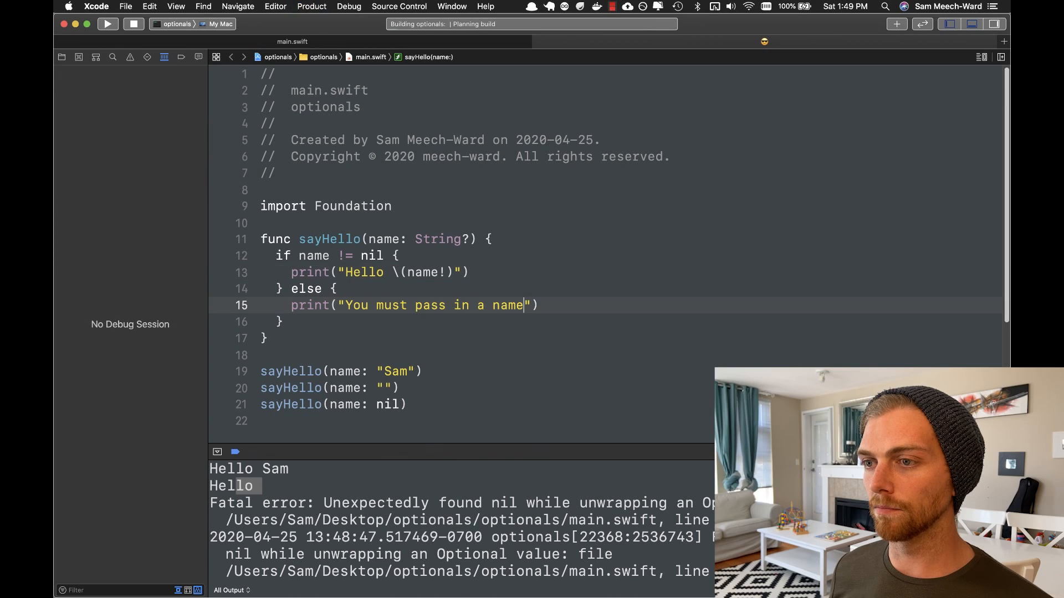
Run the program, confirming the nil call prints "You must pass in a name"
click(106, 23)
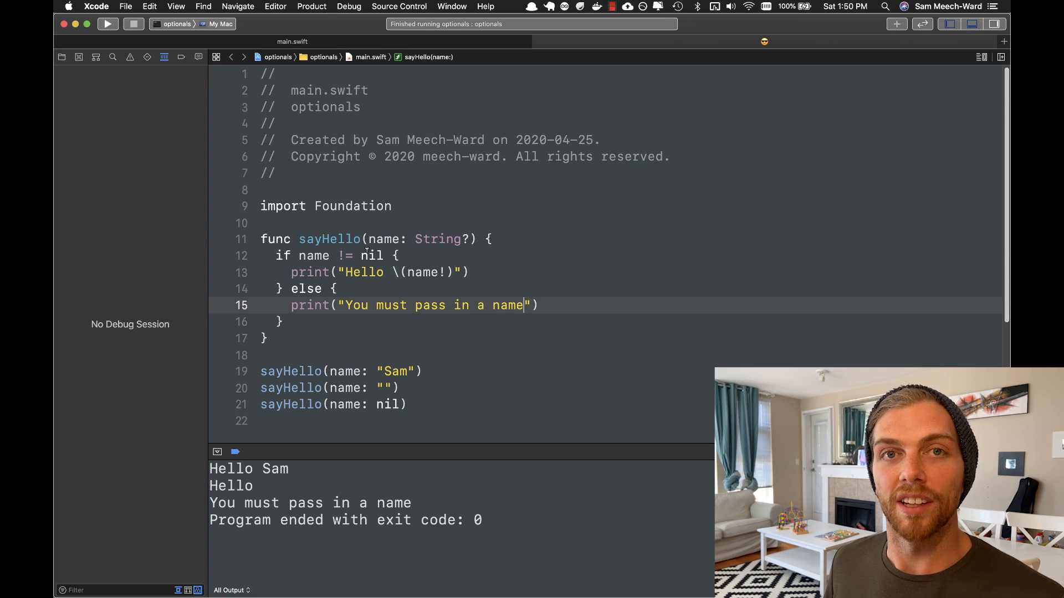
click(363, 272)
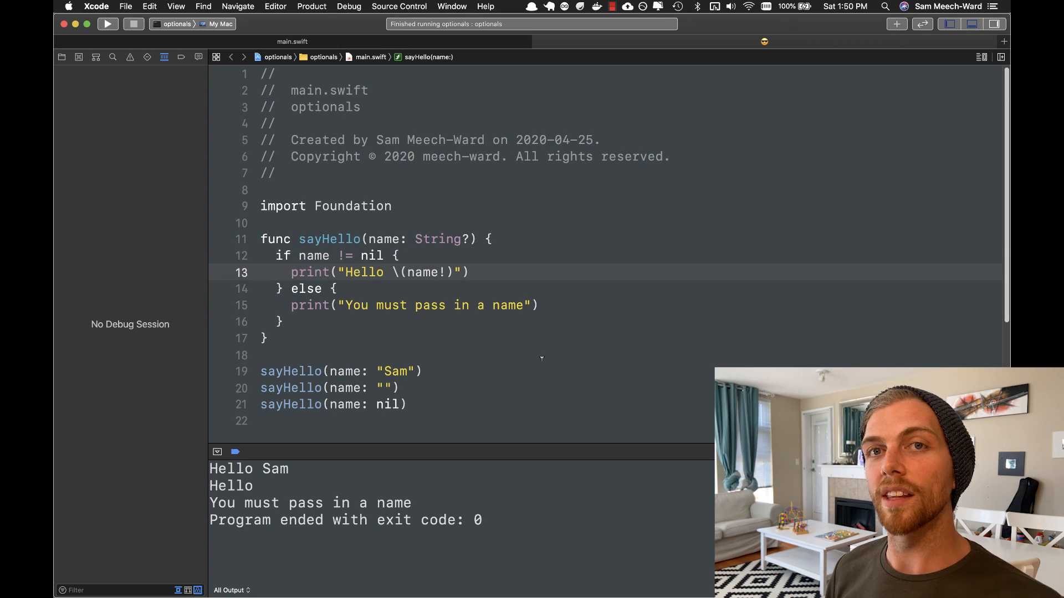
click(470, 272)
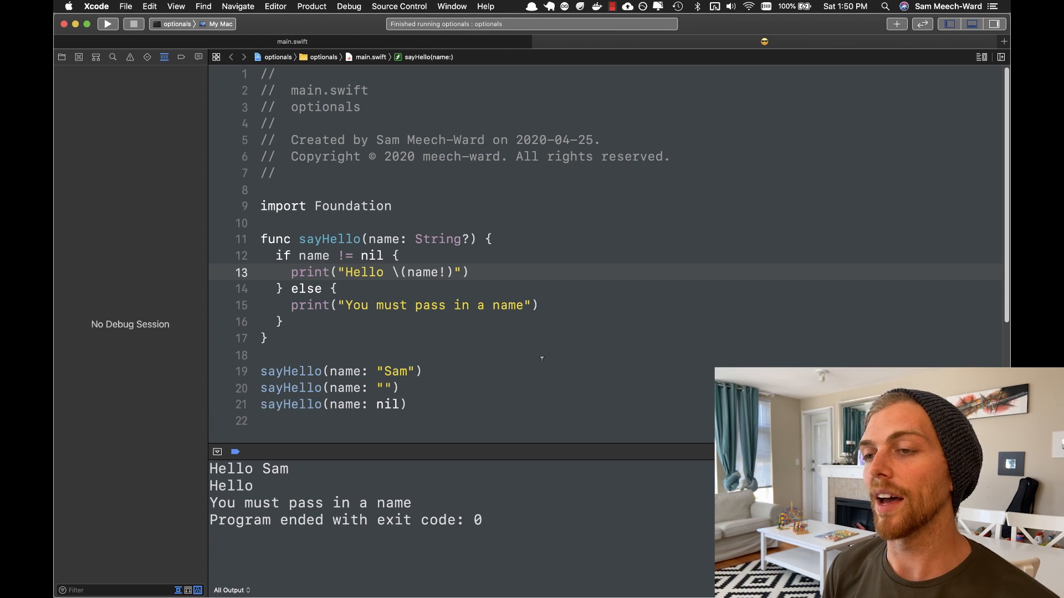
click(468, 272)
text(if let )
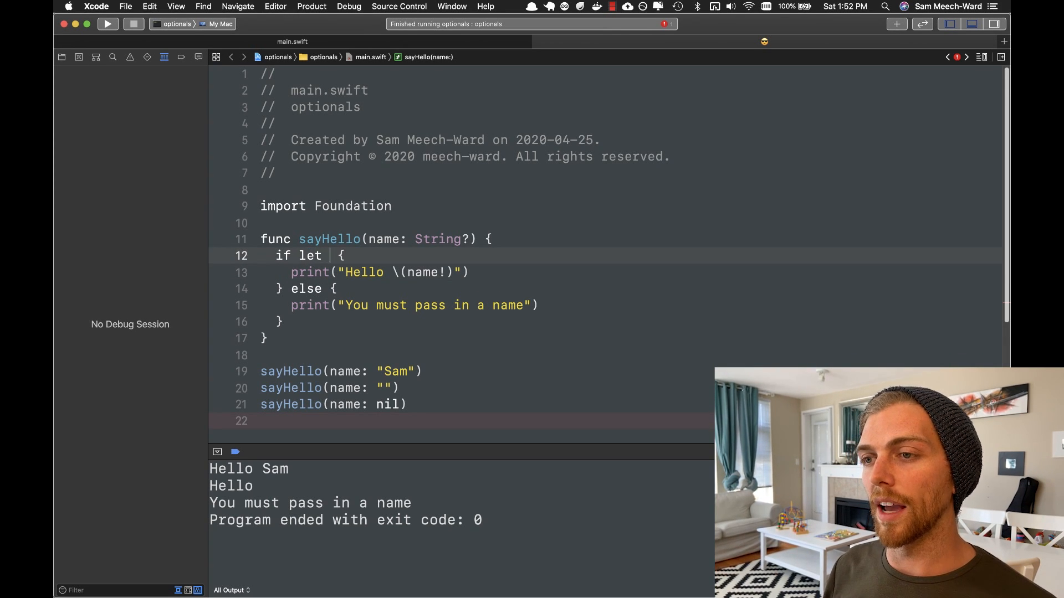
Change the check to if let unwrappedName = name, print unwrappedName, and run
text(unwrappe)
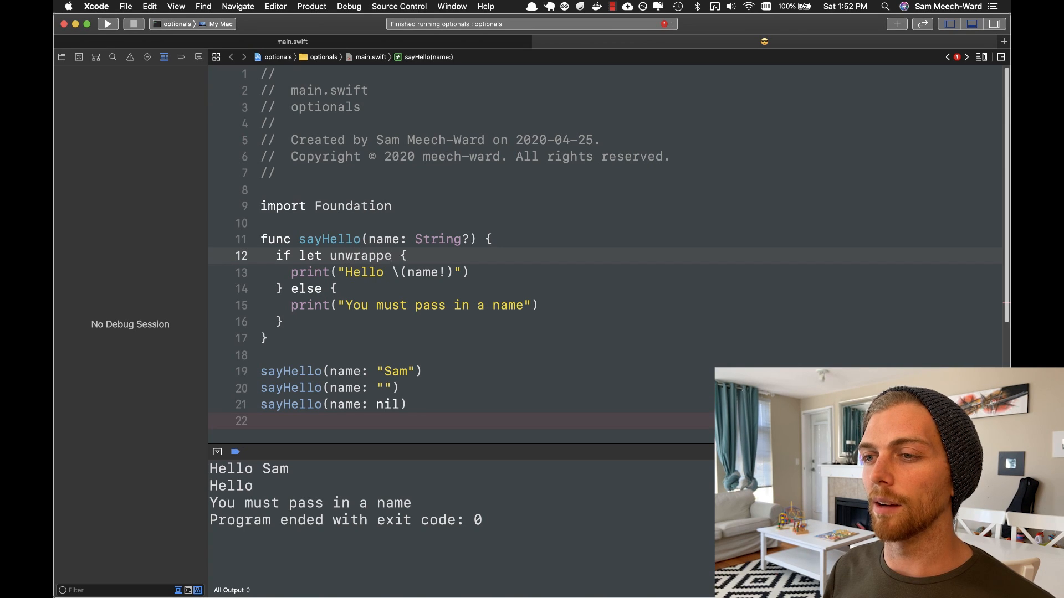
text(dName = name)
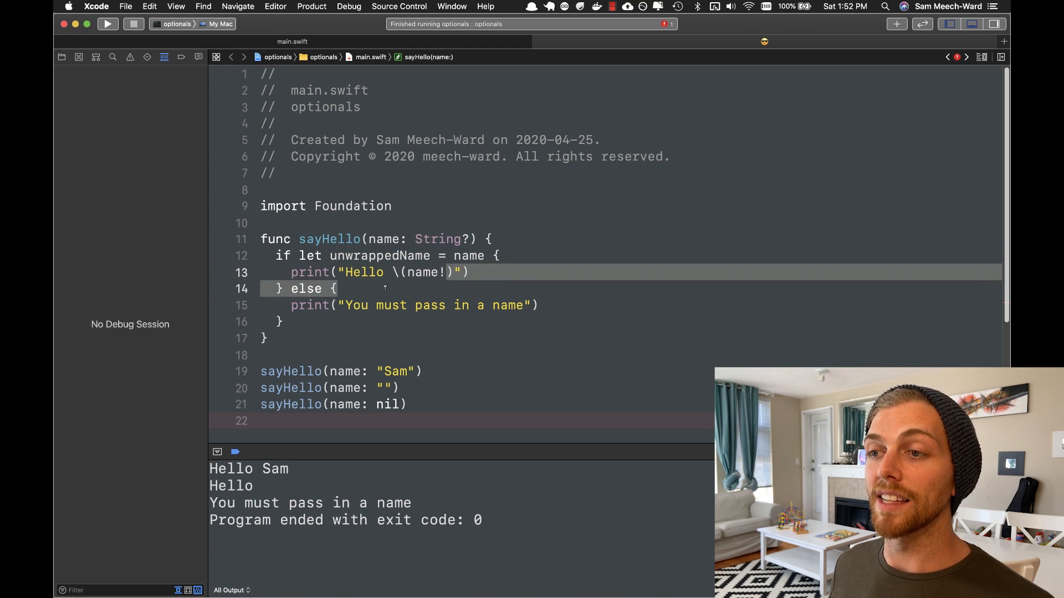
text(unwrappedName)
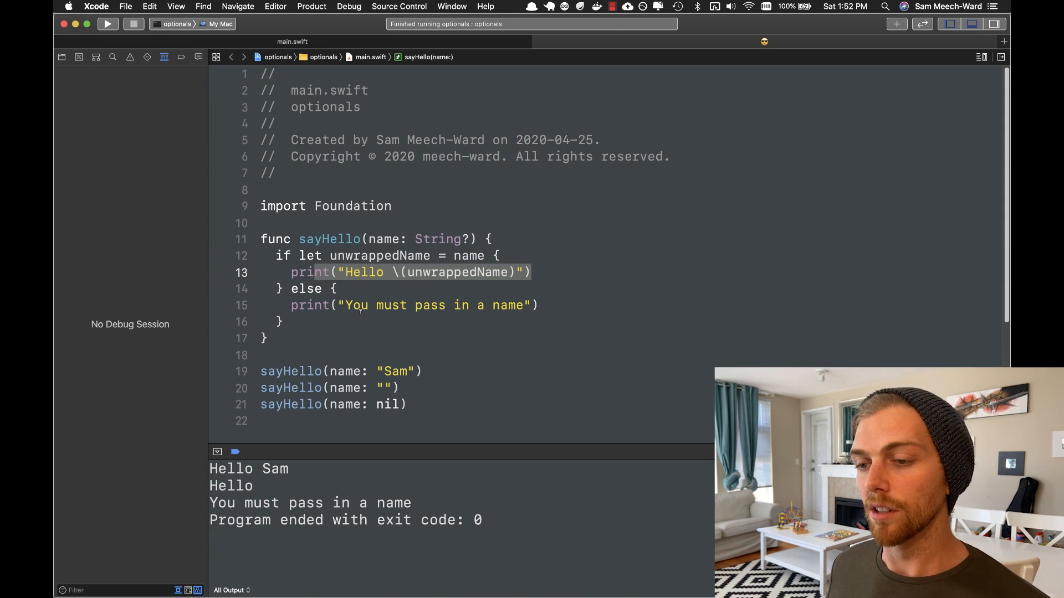
click(107, 24)
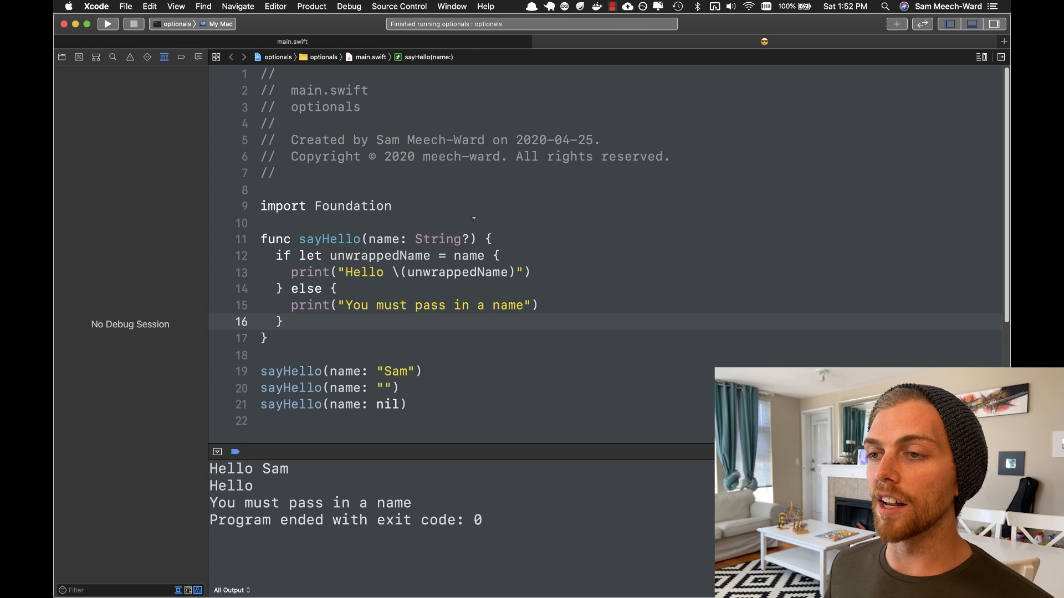
Rename unwrappedName to name in the if let binding and greeting, then rerun
double_click(380, 256)
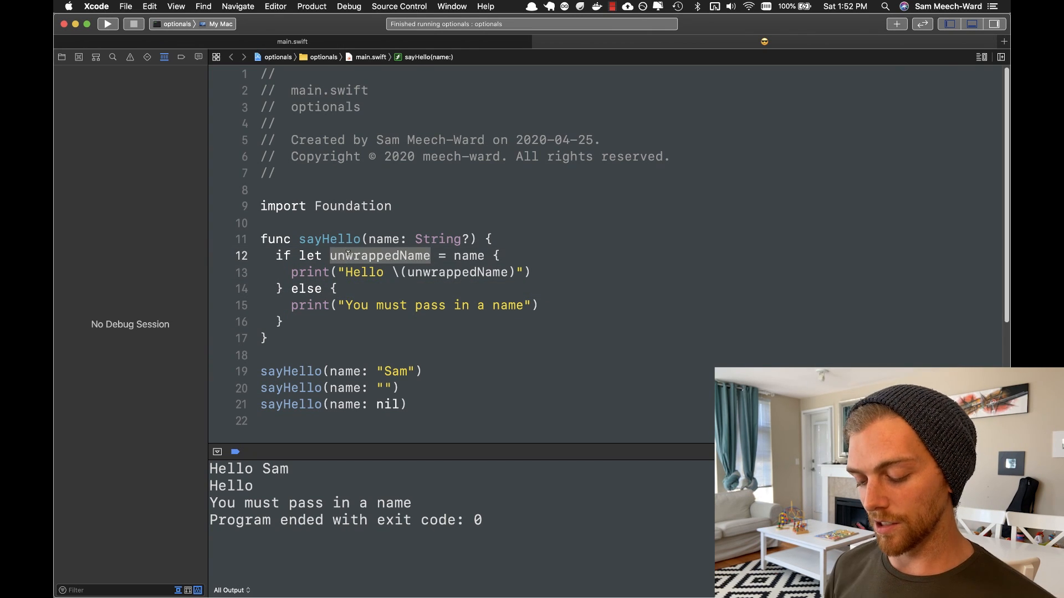
text(name)
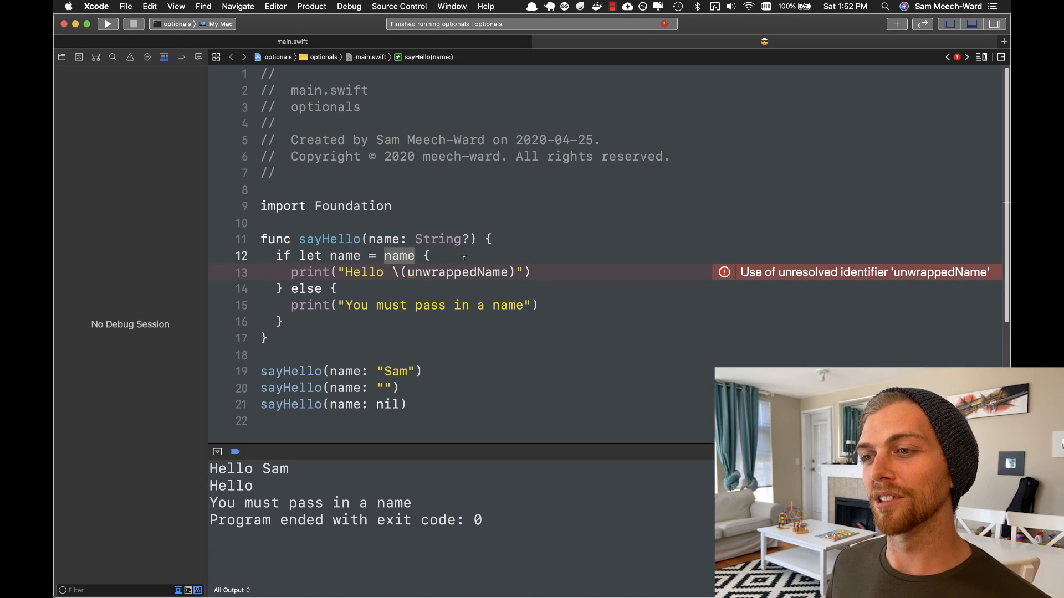
text(name)
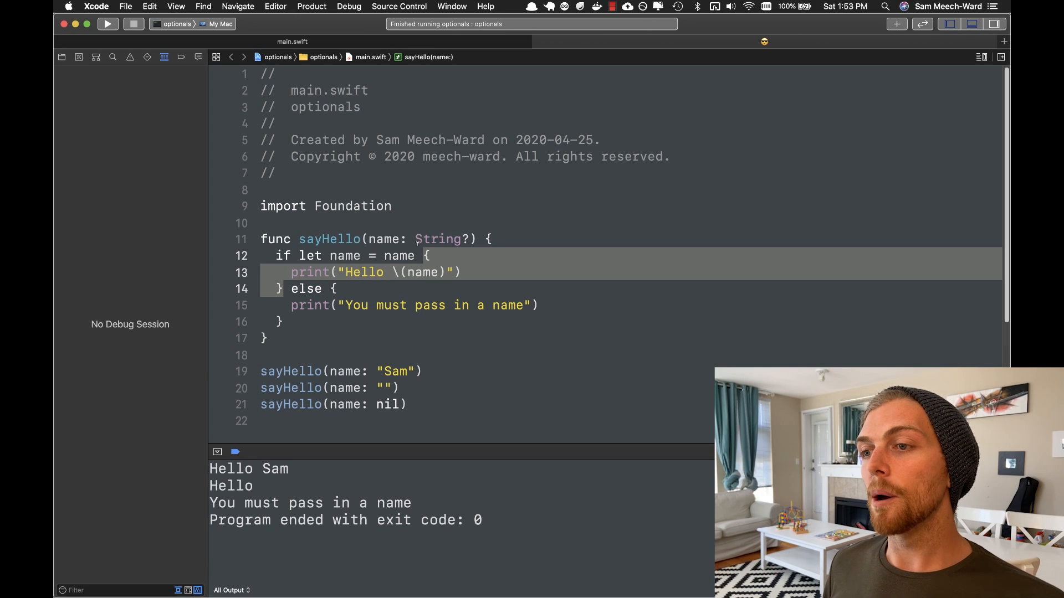
click(429, 256)
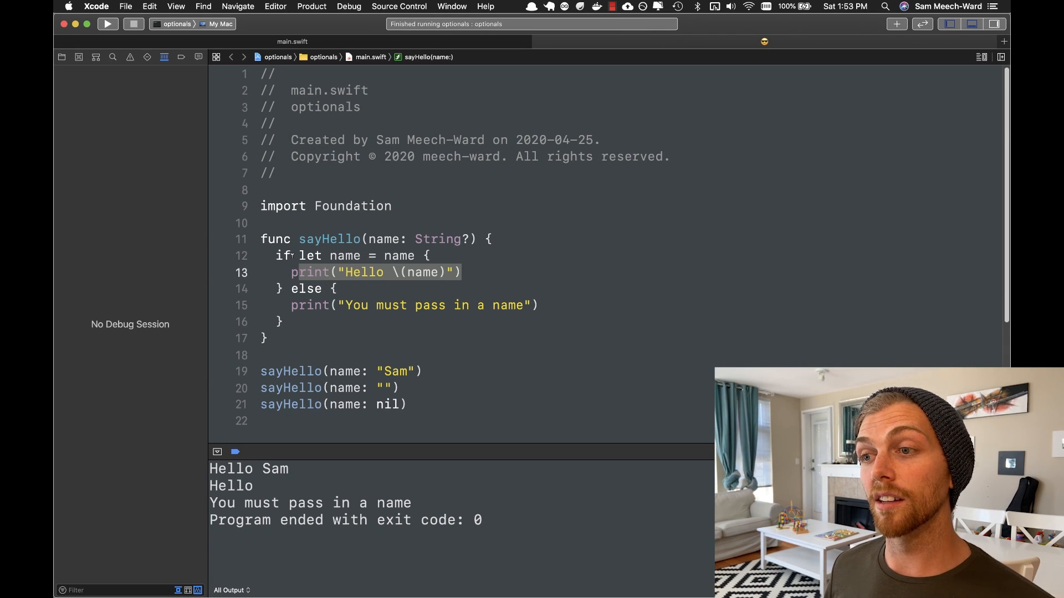
click(107, 24)
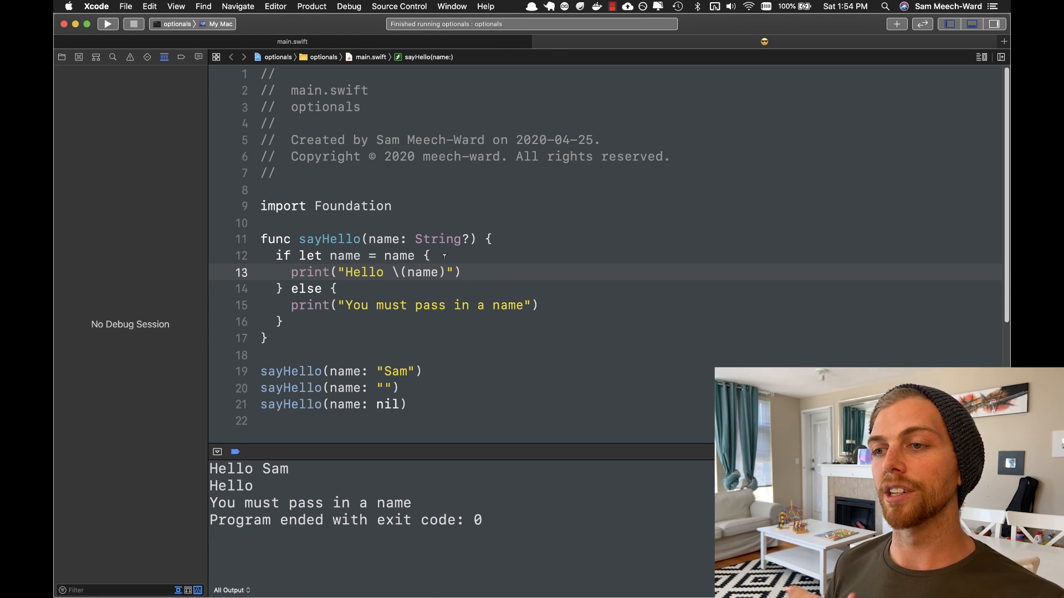
click(463, 272)
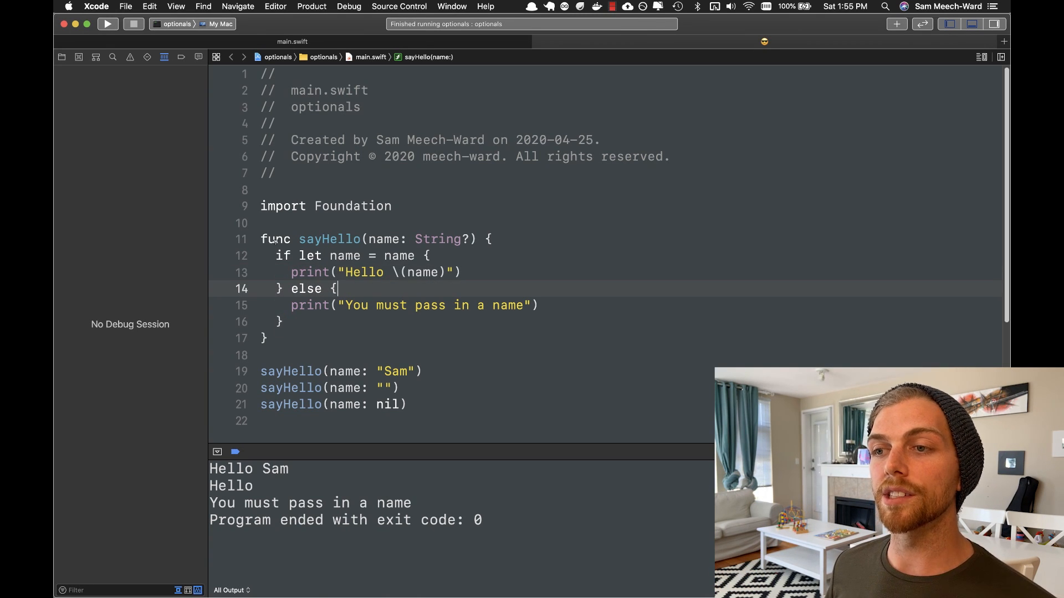
Rewrite the if/else as guard let name, printing 'You must pass in a name' and returning
text(guard)
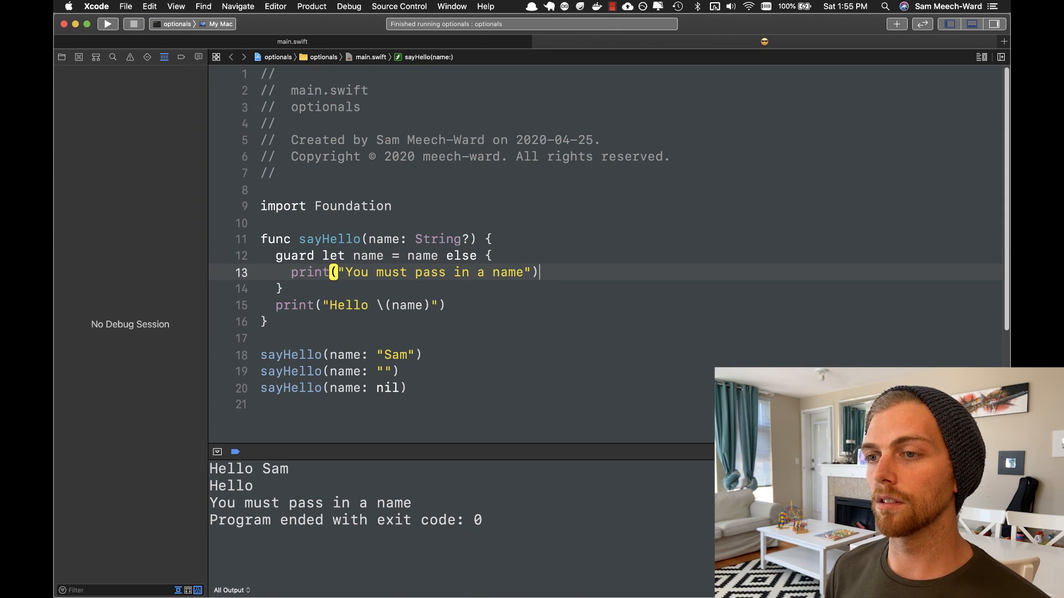
text(return)
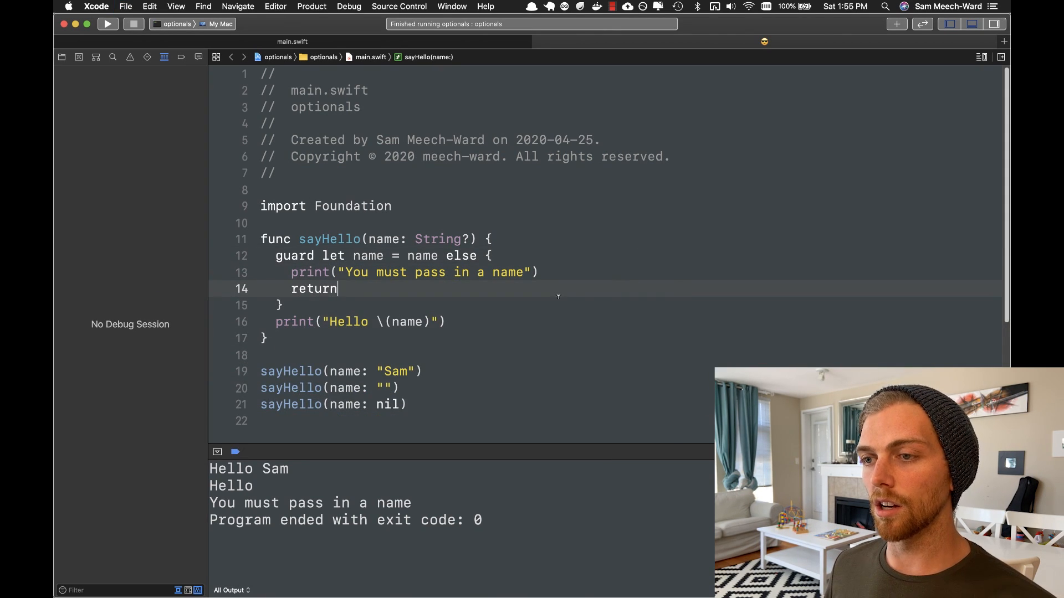
key(return)
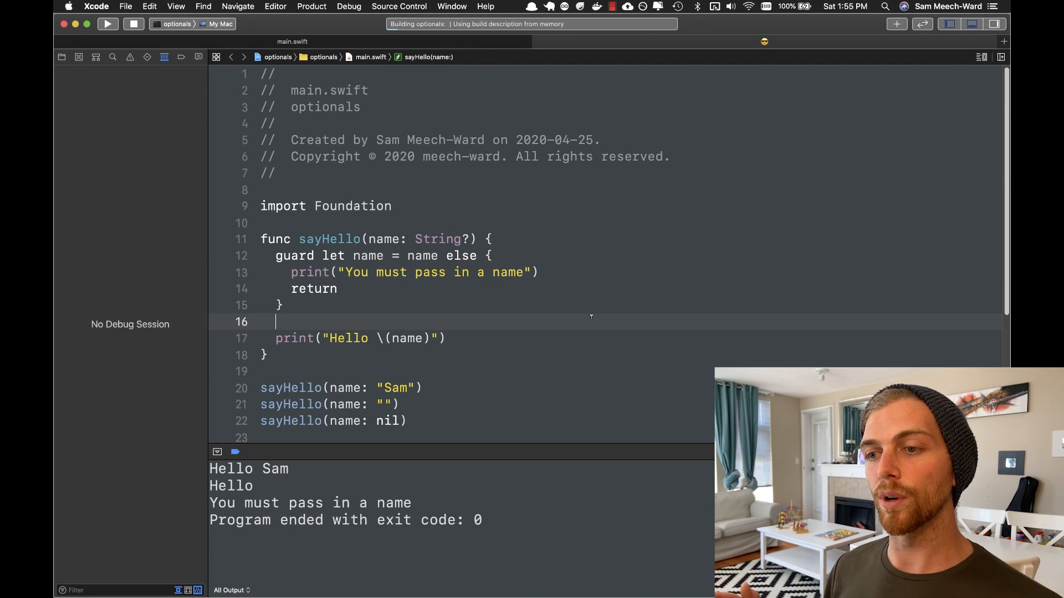
click(107, 24)
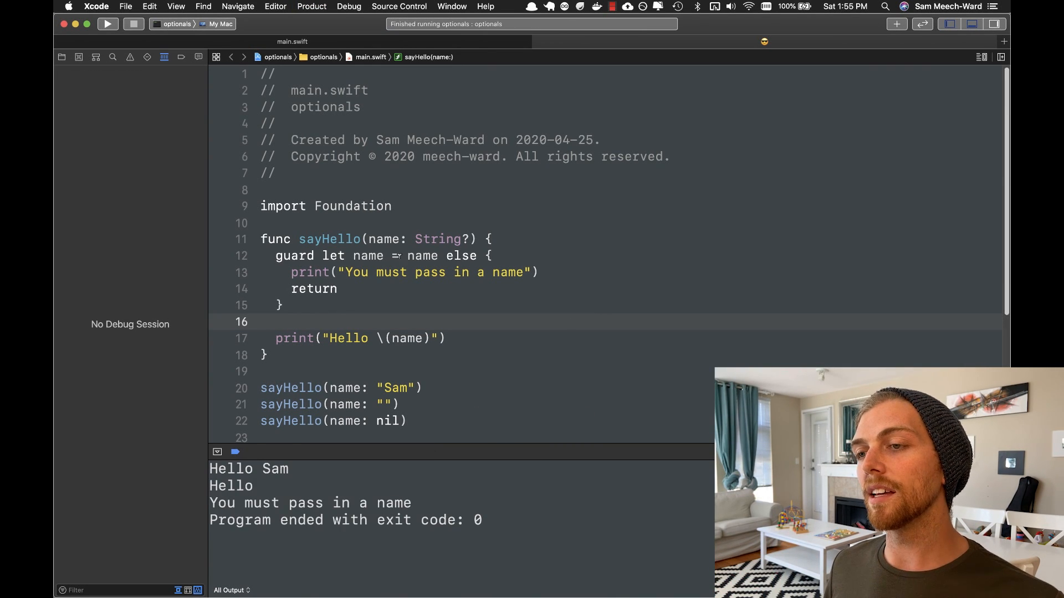
double_click(367, 256)
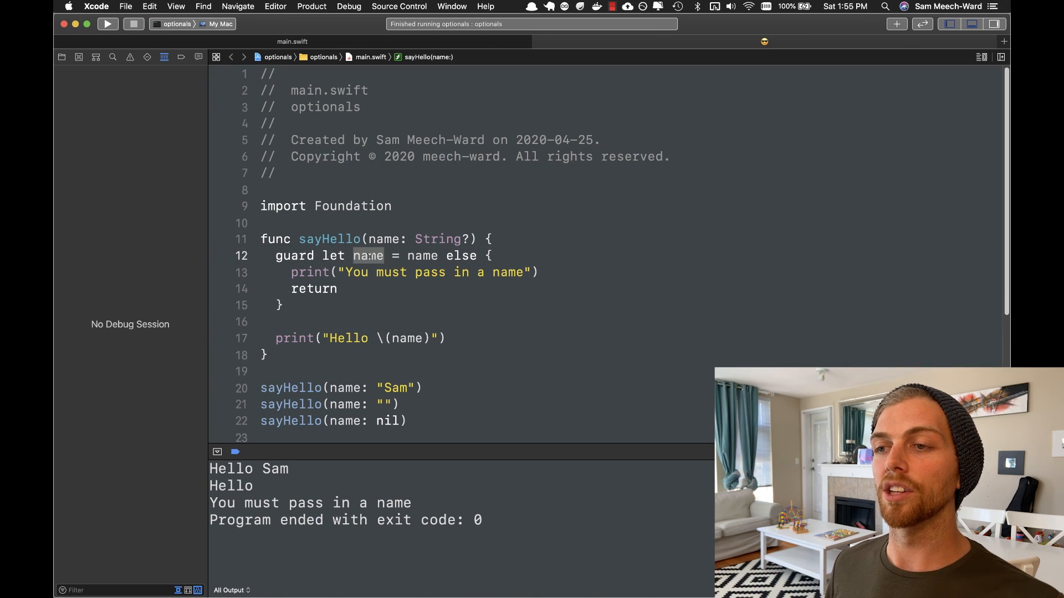
click(299, 322)
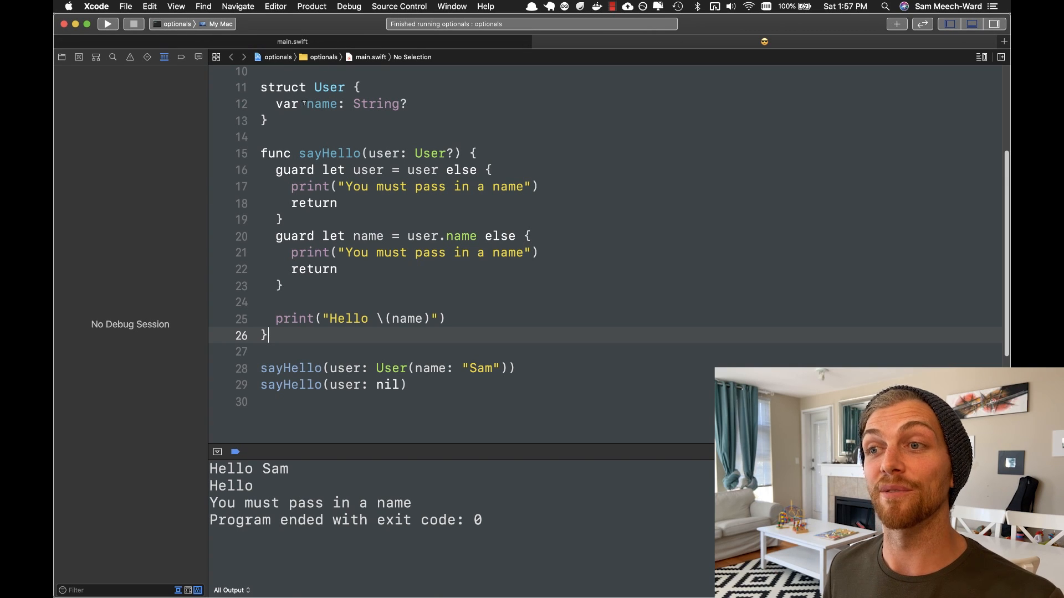
Add a User struct with optional name, guarding the user then its name
double_click(320, 104)
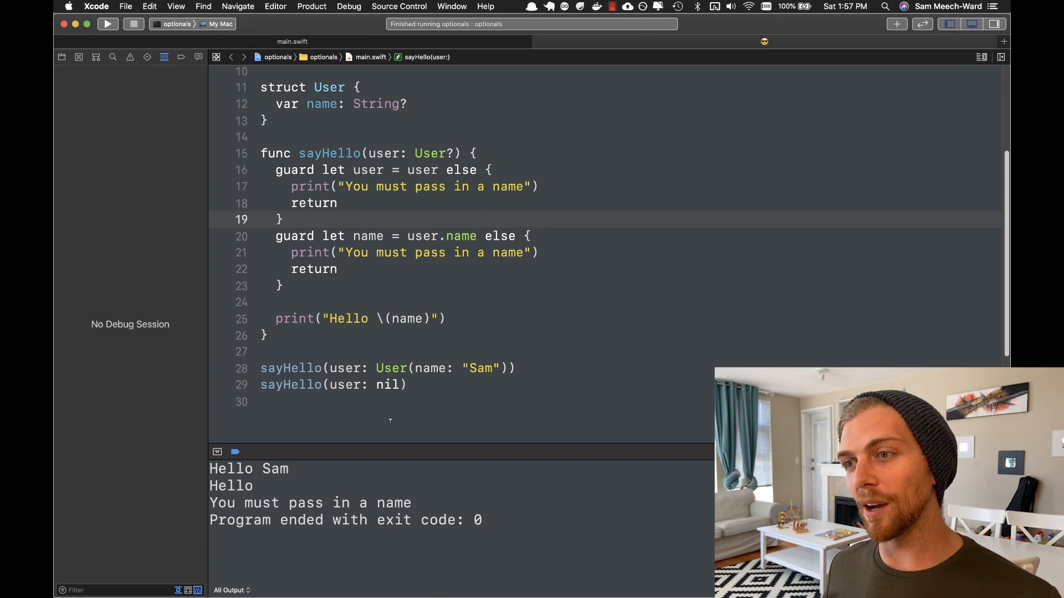
double_click(368, 169)
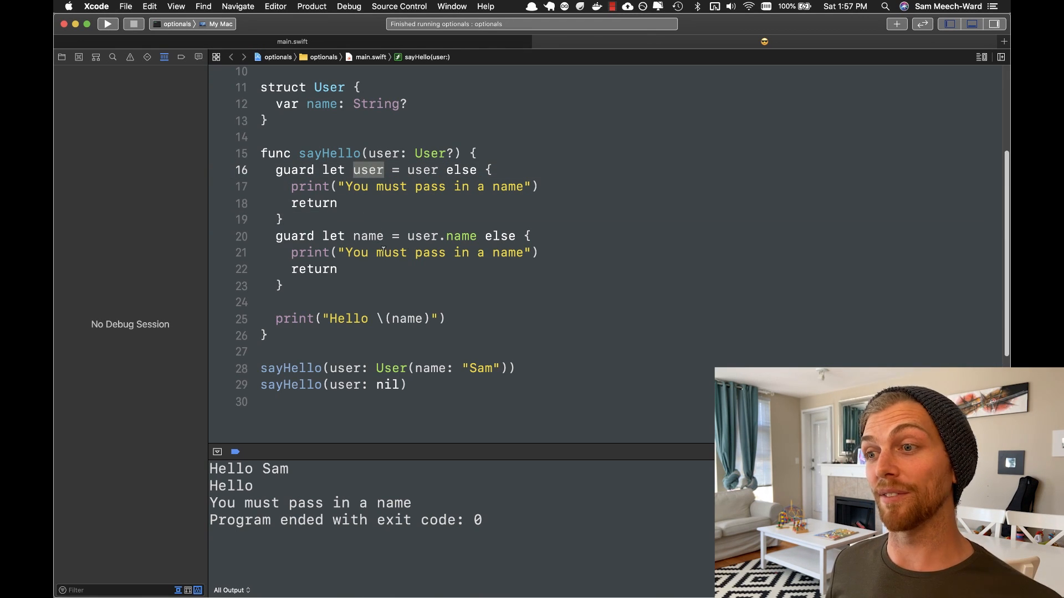
text(,)
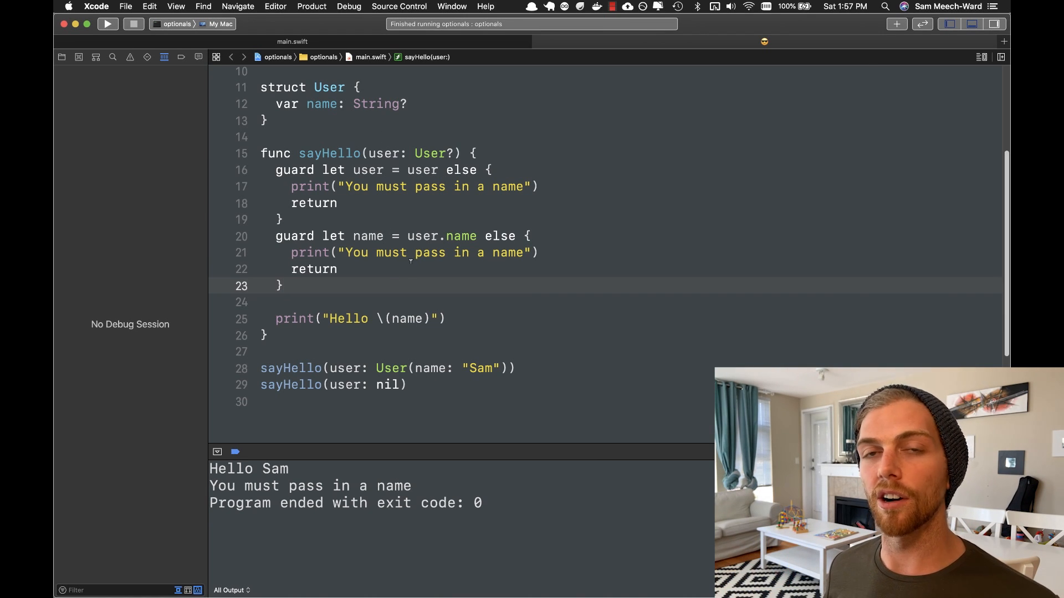
Combine both guards into guard let user = user, let name = user.name
click(337, 203)
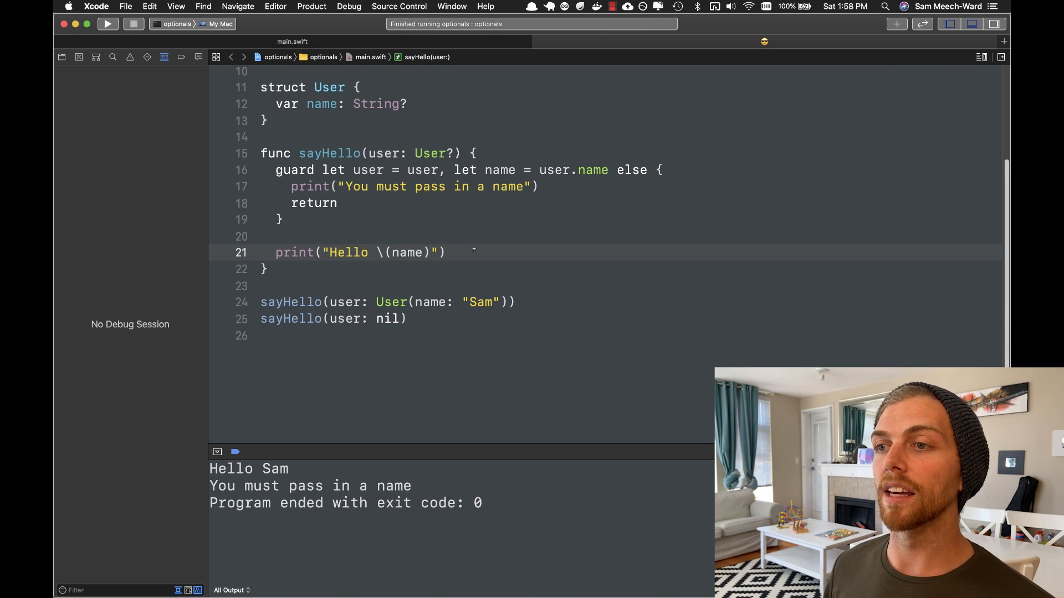
double_click(368, 169)
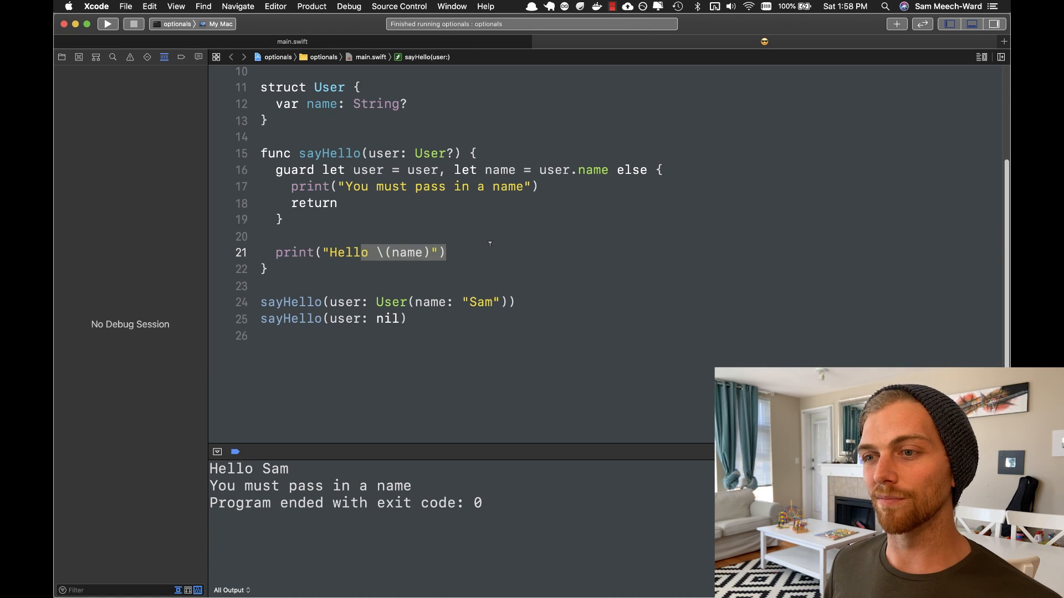
click(338, 203)
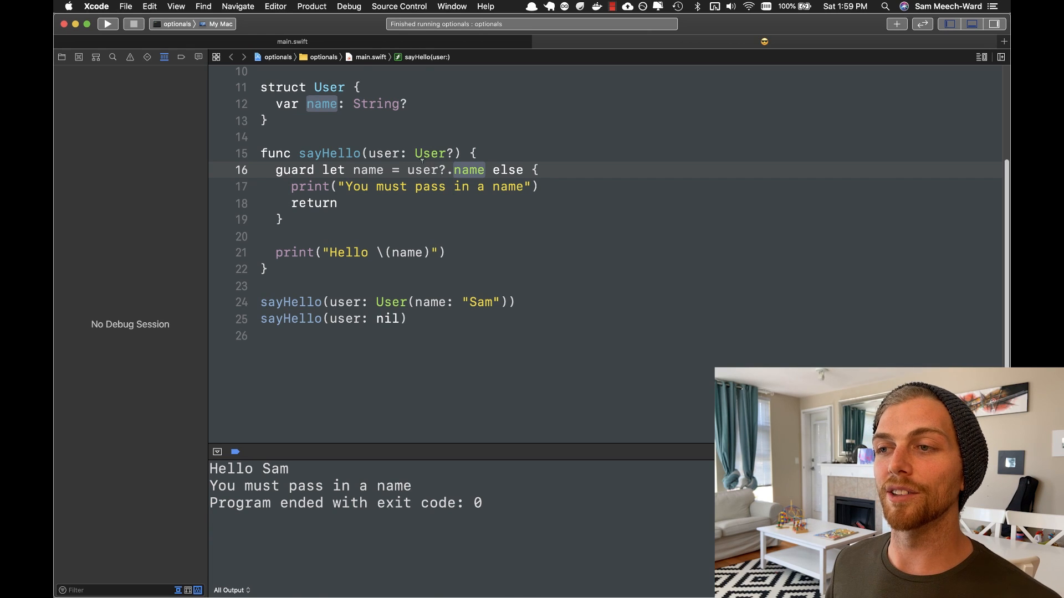
Insert two blank lines above the guard and type user?.name?.count there
key(return)
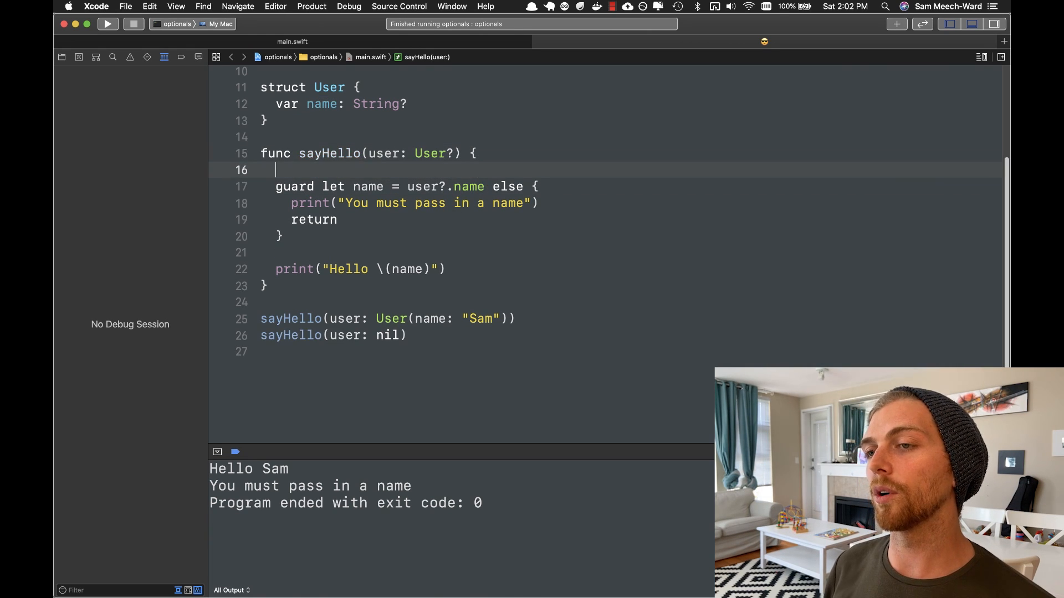
key(return)
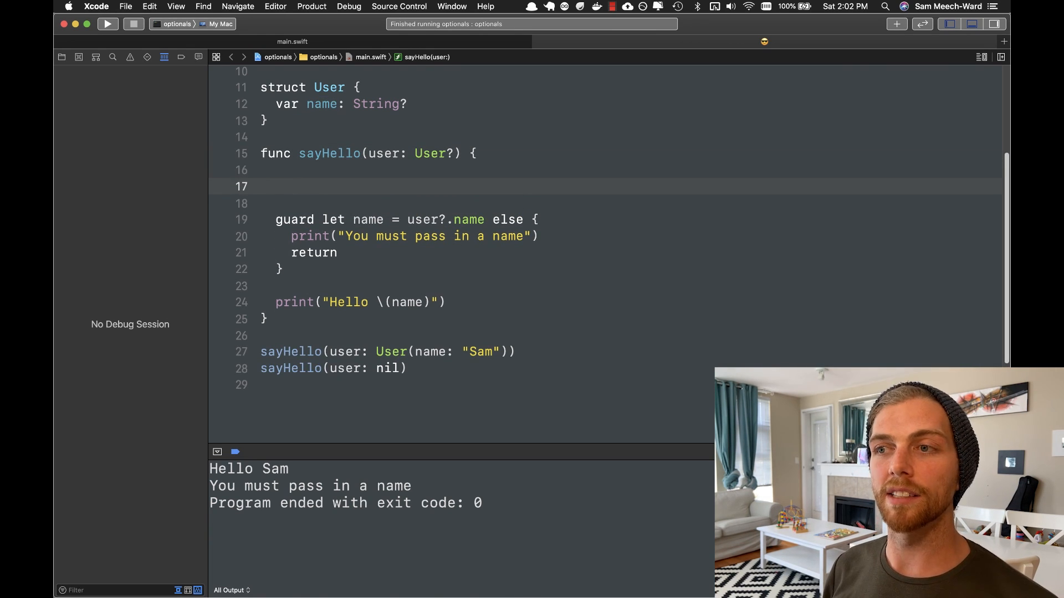
text(user?.name)
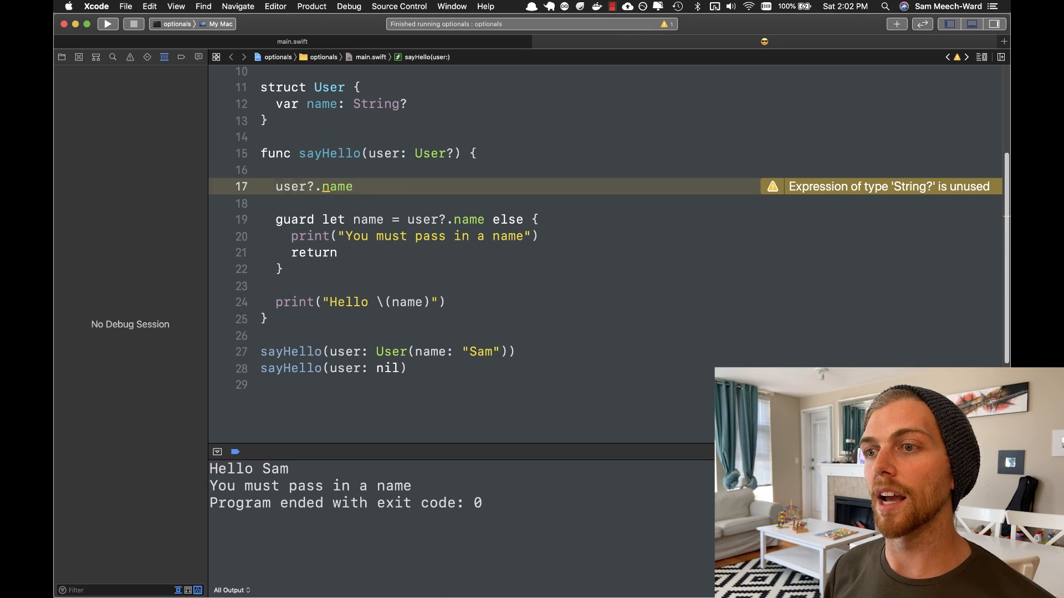
text(?.count)
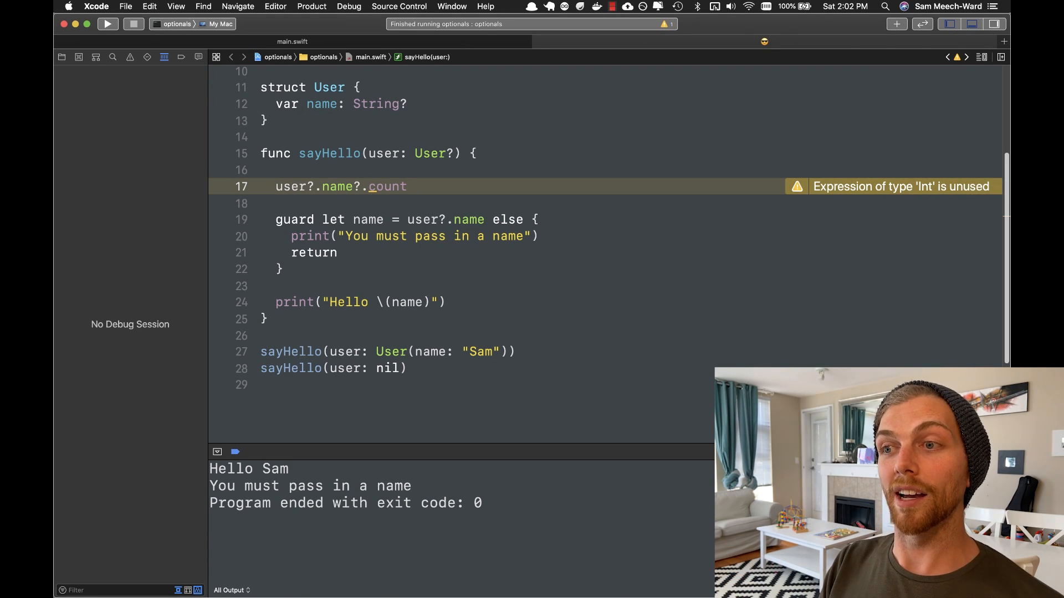
click(407, 187)
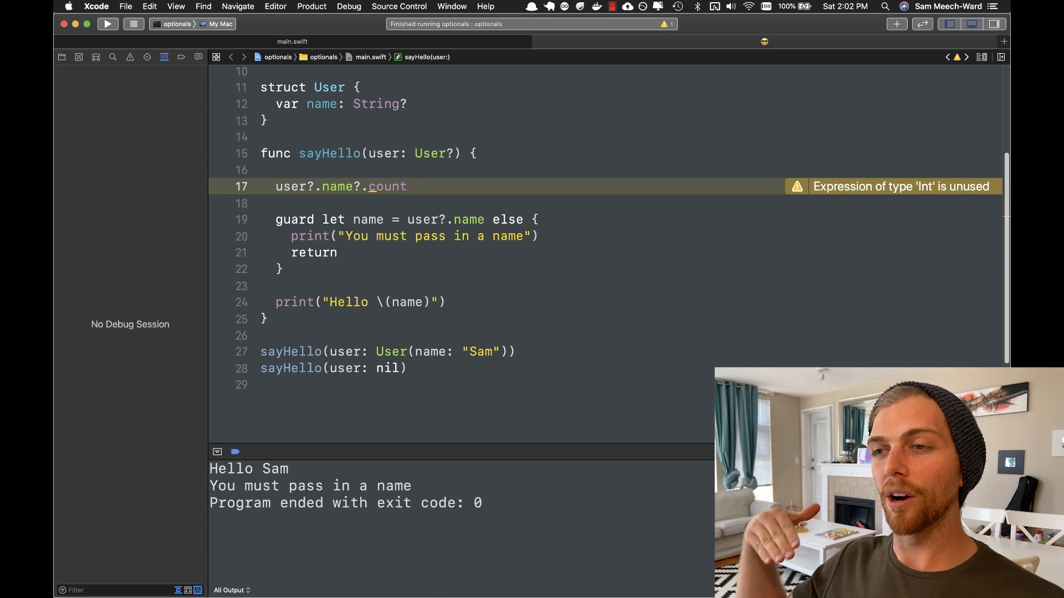
click(406, 186)
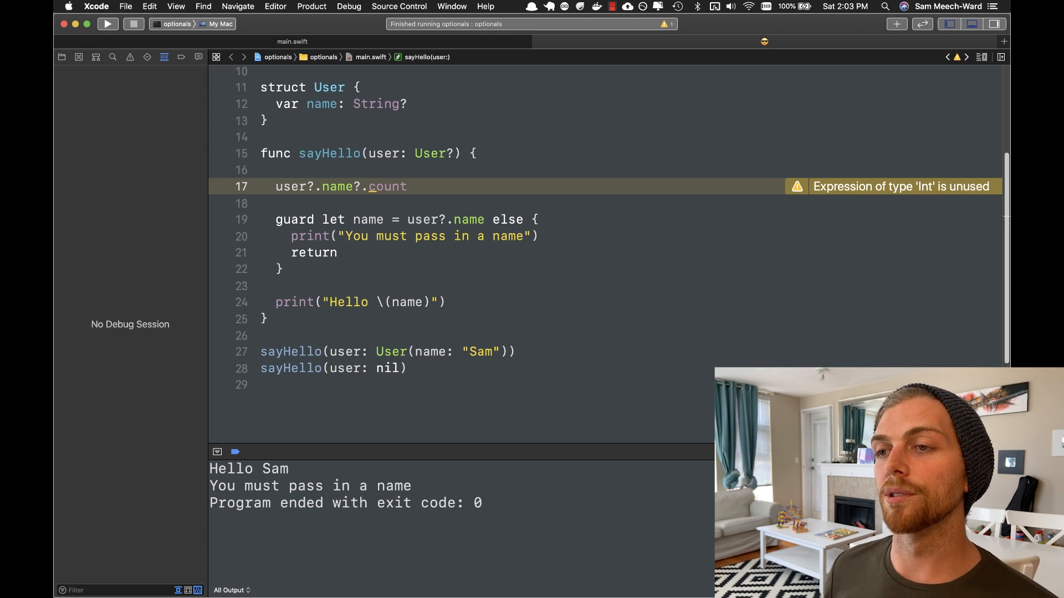
Assign the expression to let length, then delete that line and the blank lines
text(let length =)
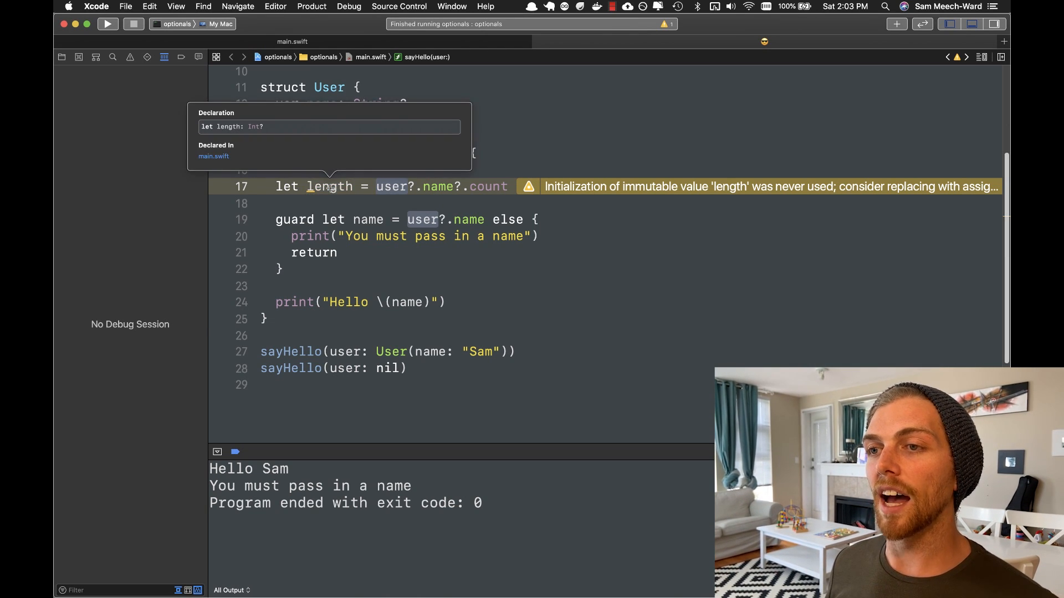
mouse_move(274, 127)
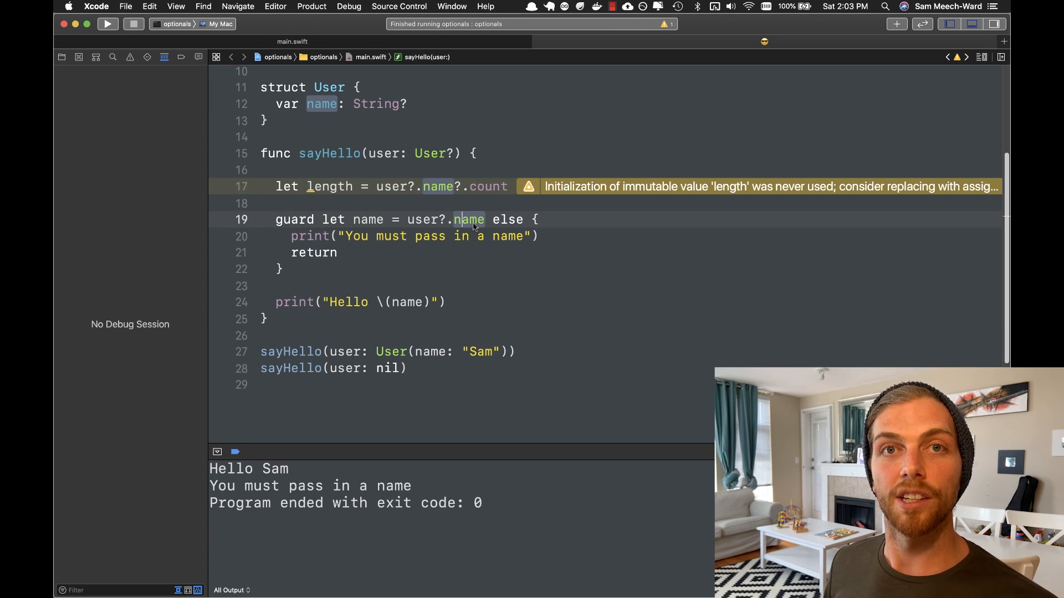
click(529, 187)
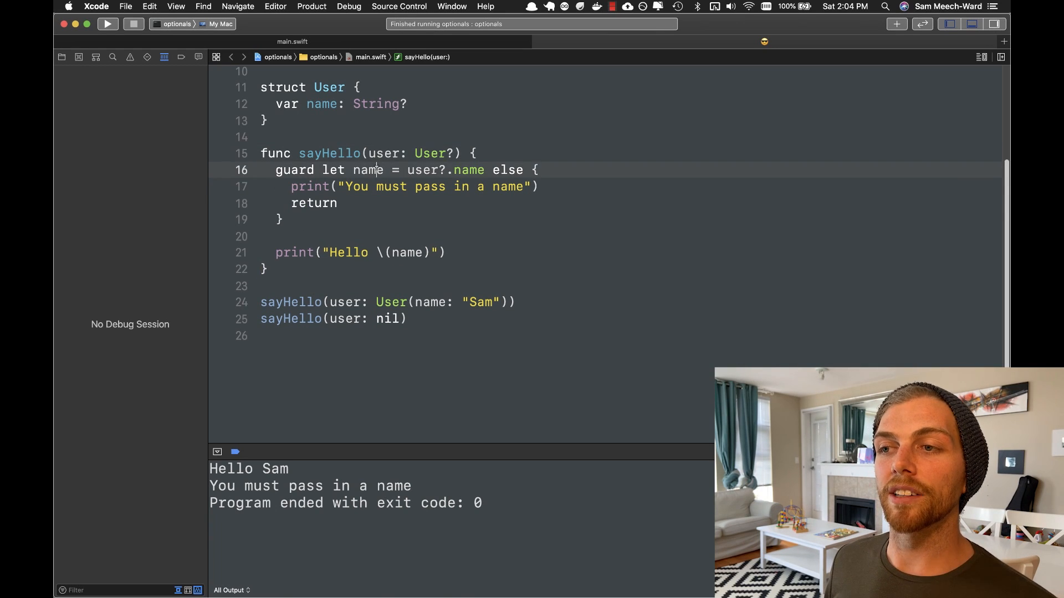
Cut User(name: "Sam") from the first sayHello call and begin a let user declaration
double_click(368, 170)
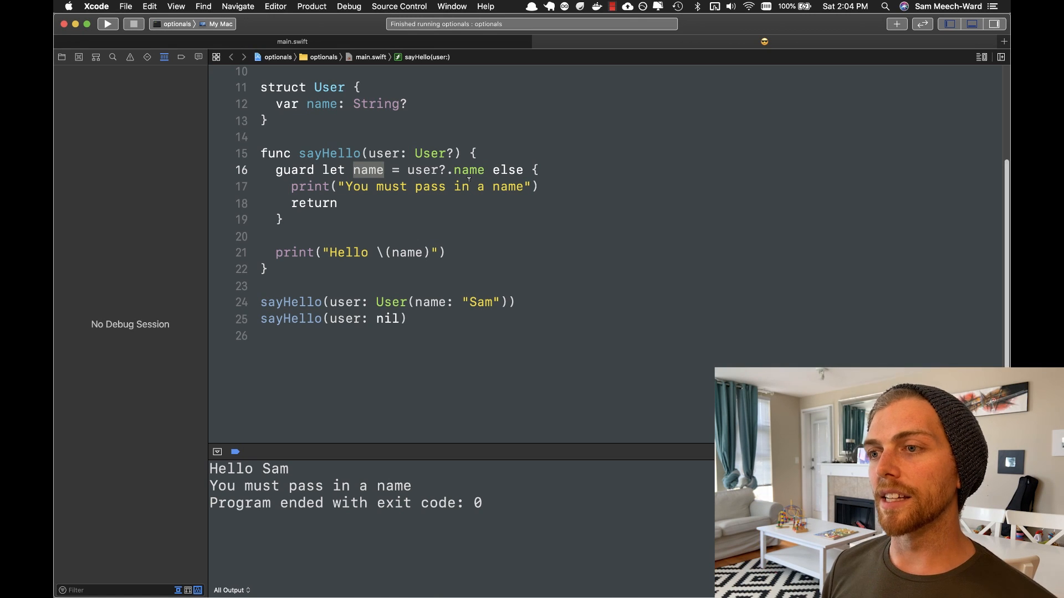
click(272, 336)
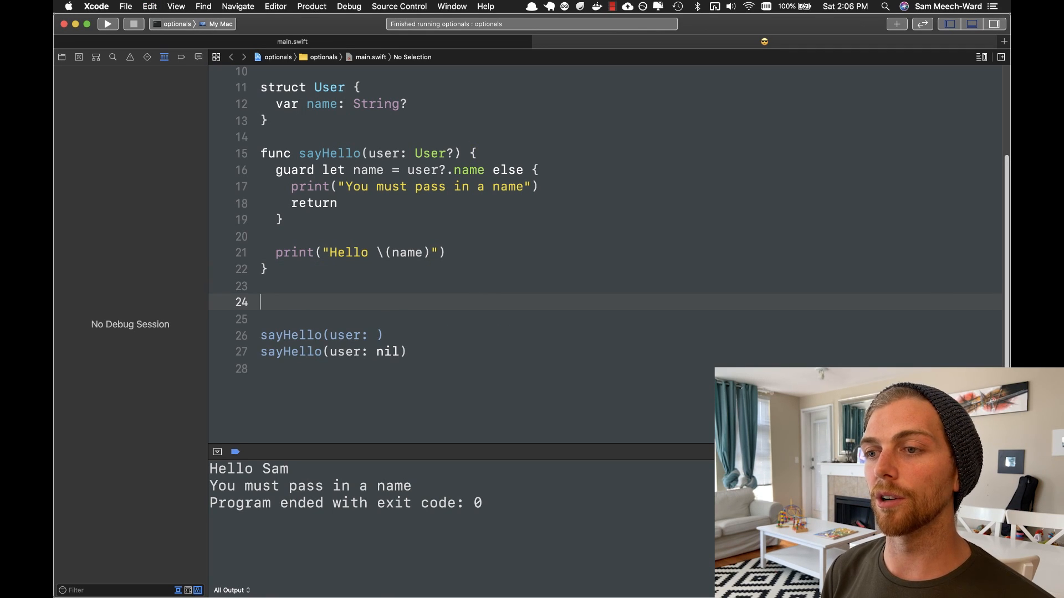
text(let user =)
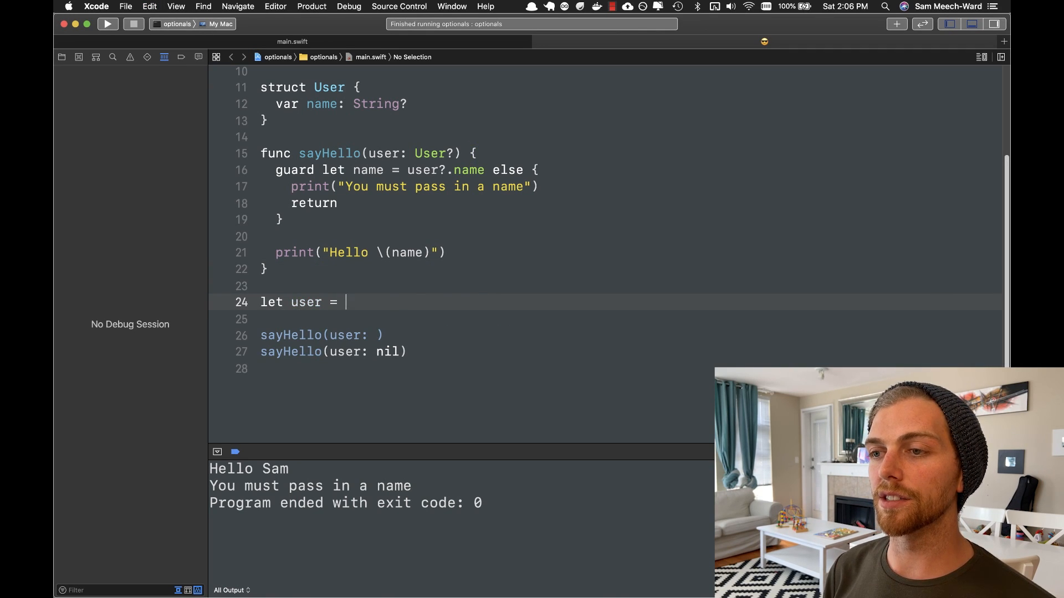
Declare user: User? = User(name: "Sam") and pass user to sayHello
text(User(name: "Sam"))
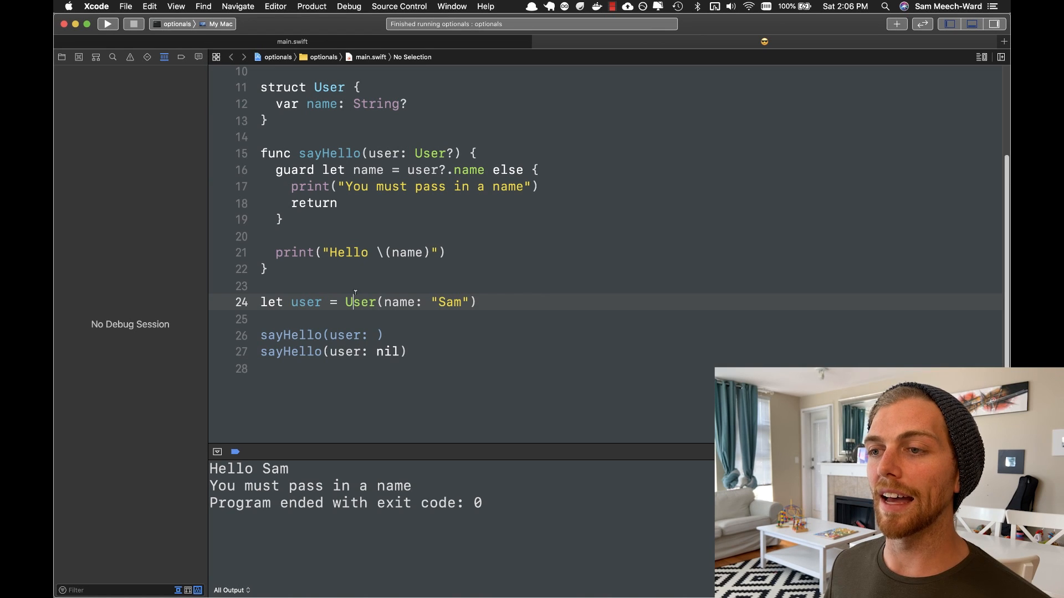
text(: User?)
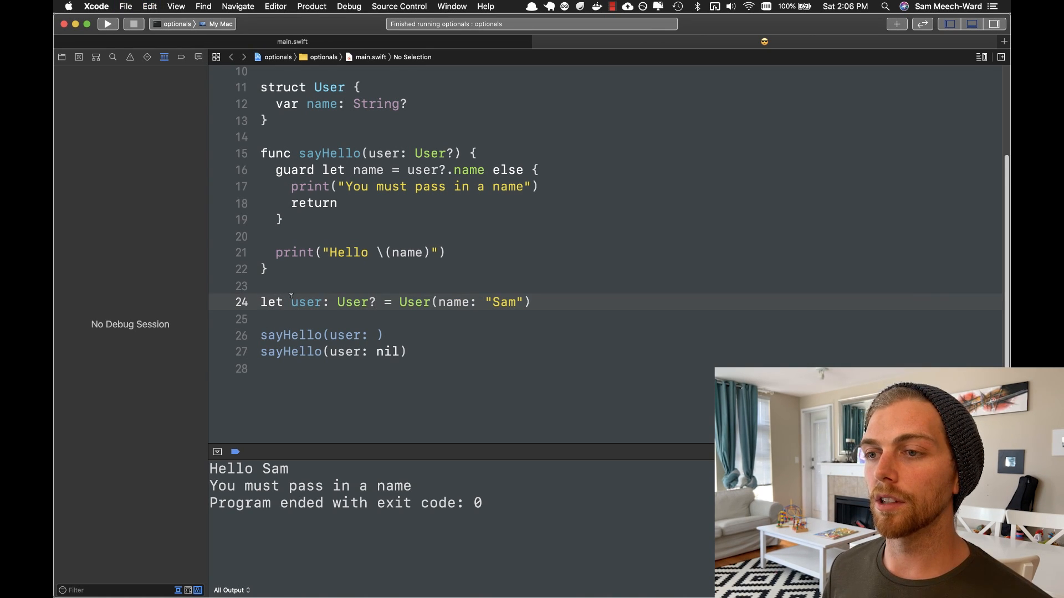
text(user)
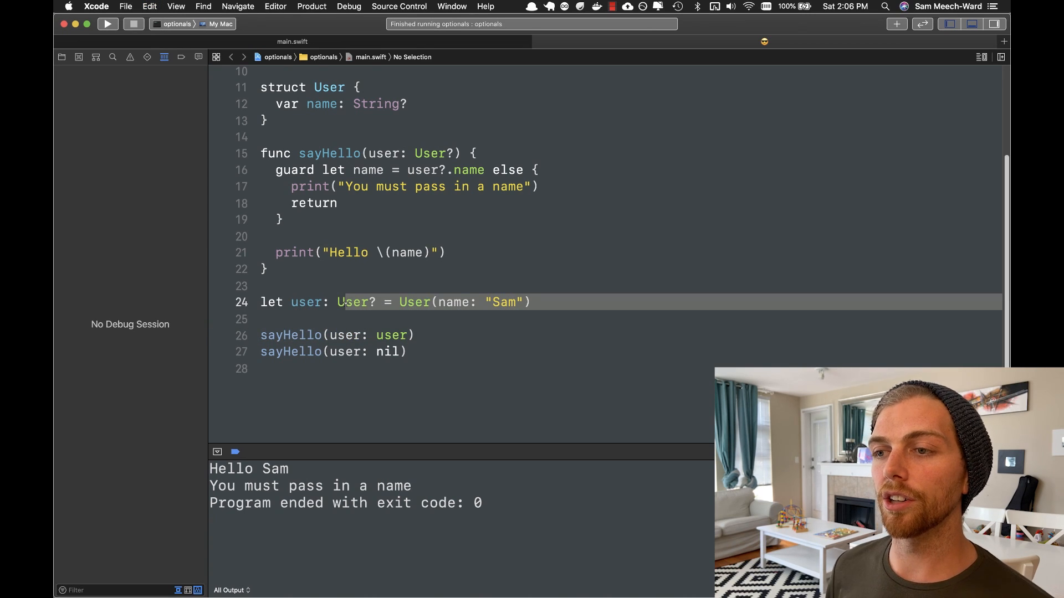
text(user)
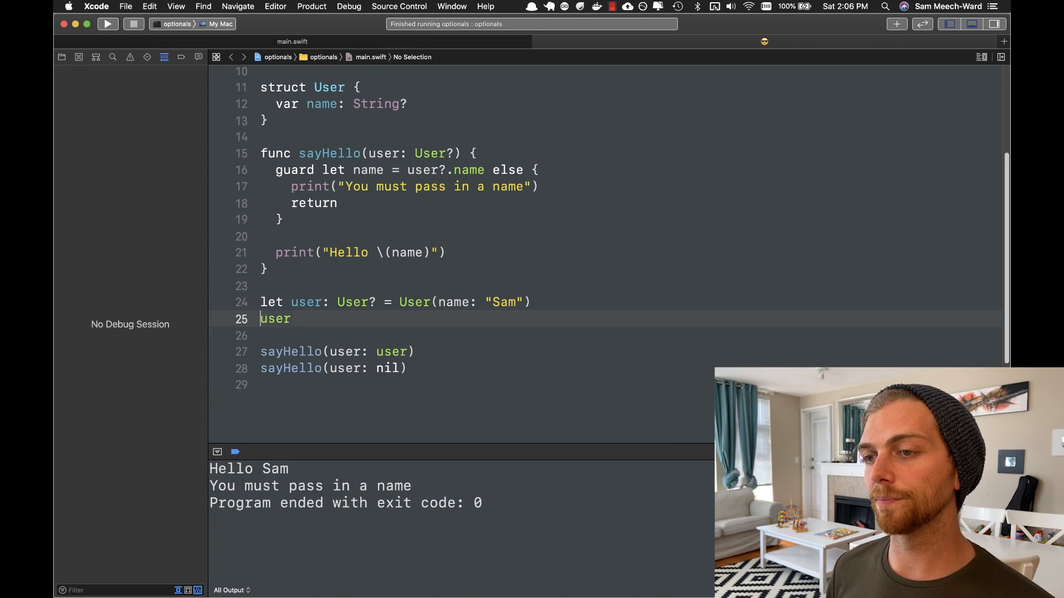
Rename the user with user?.name = "Not Sam"
text(?.name)
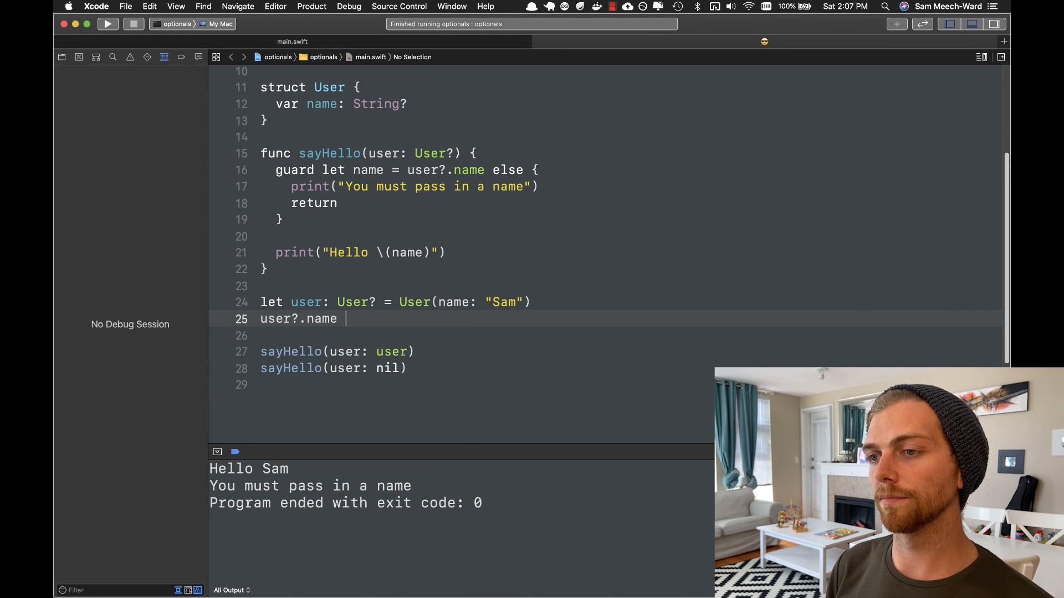
text(= "Not Sam")
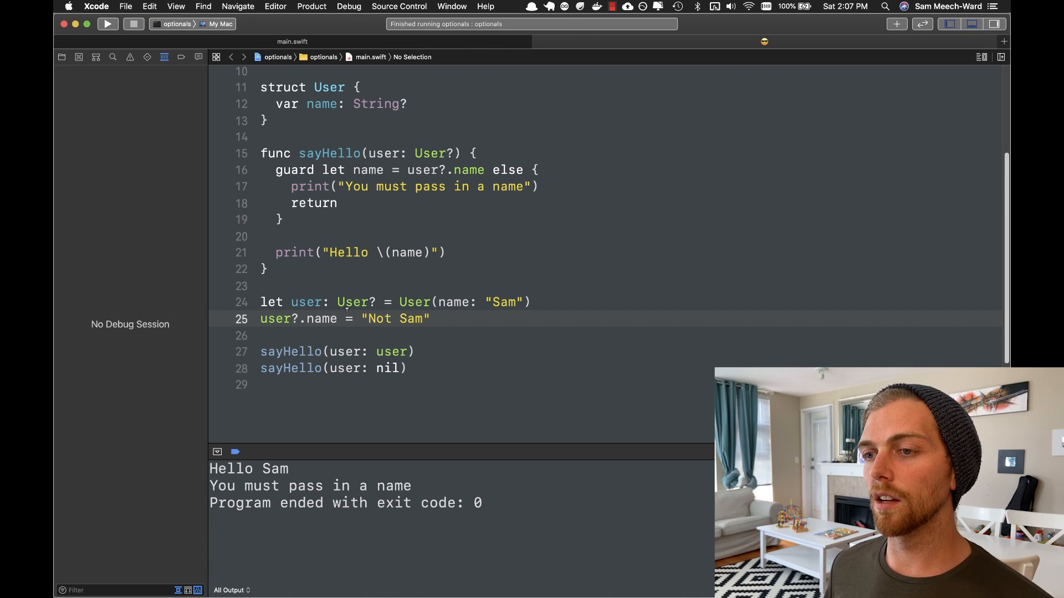
key(Return)
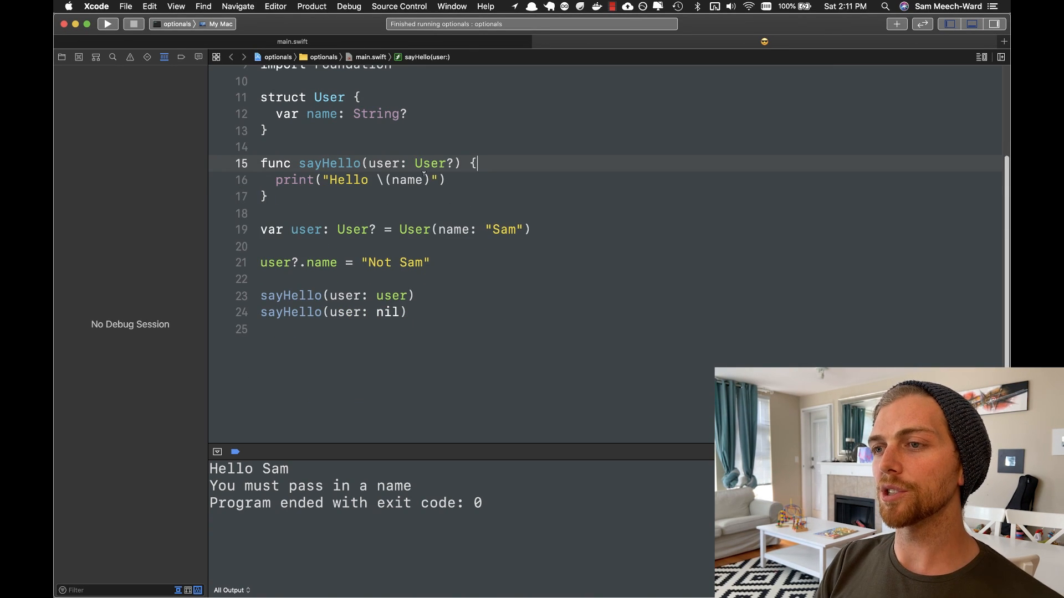
Greet with user?.name ?? "Anonymous" as the fallback and run the program
text(user)
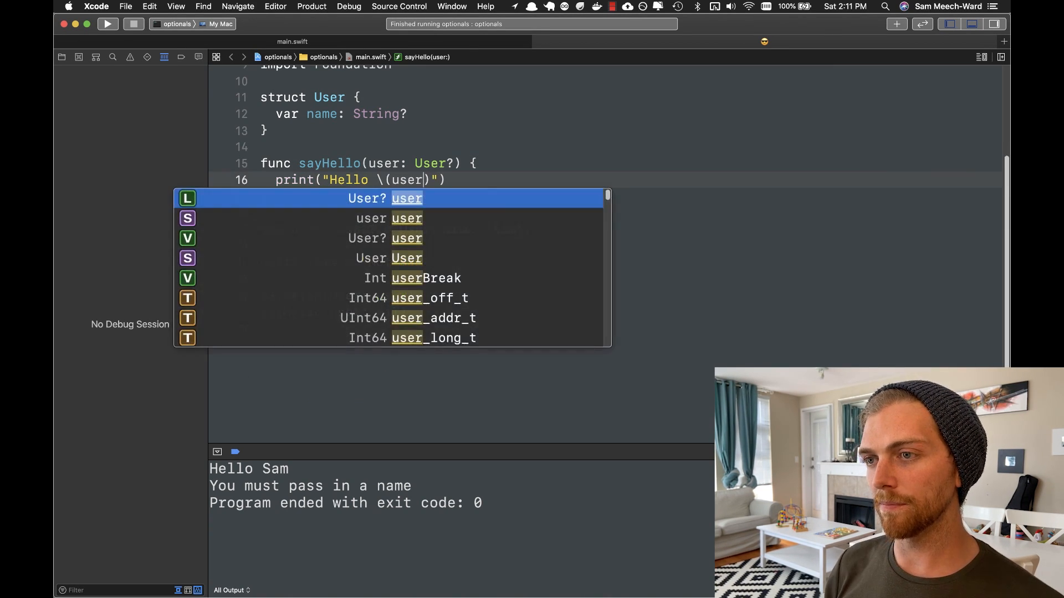
text(?.na)
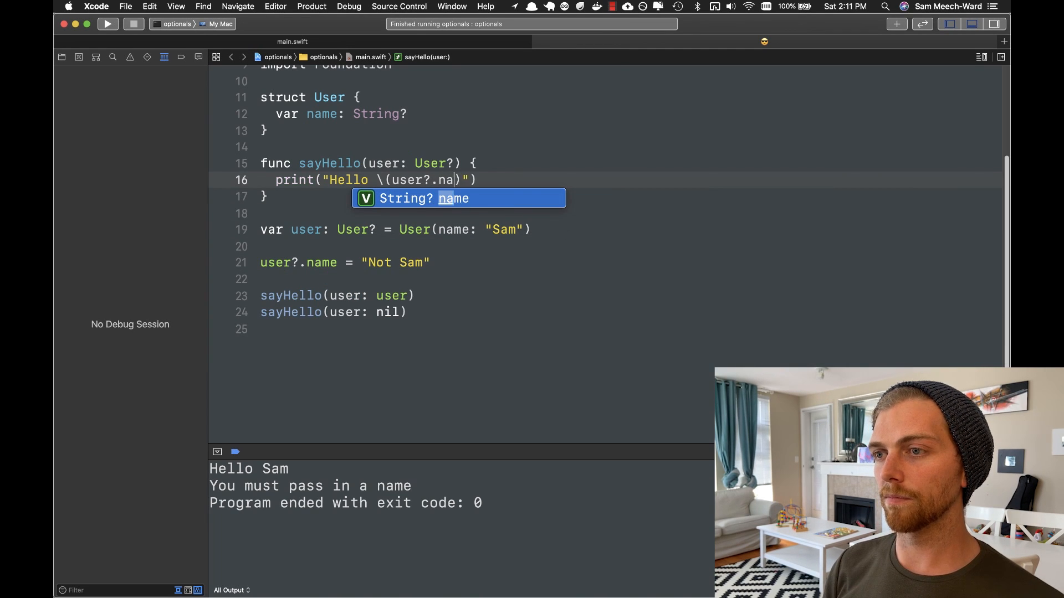
key(return)
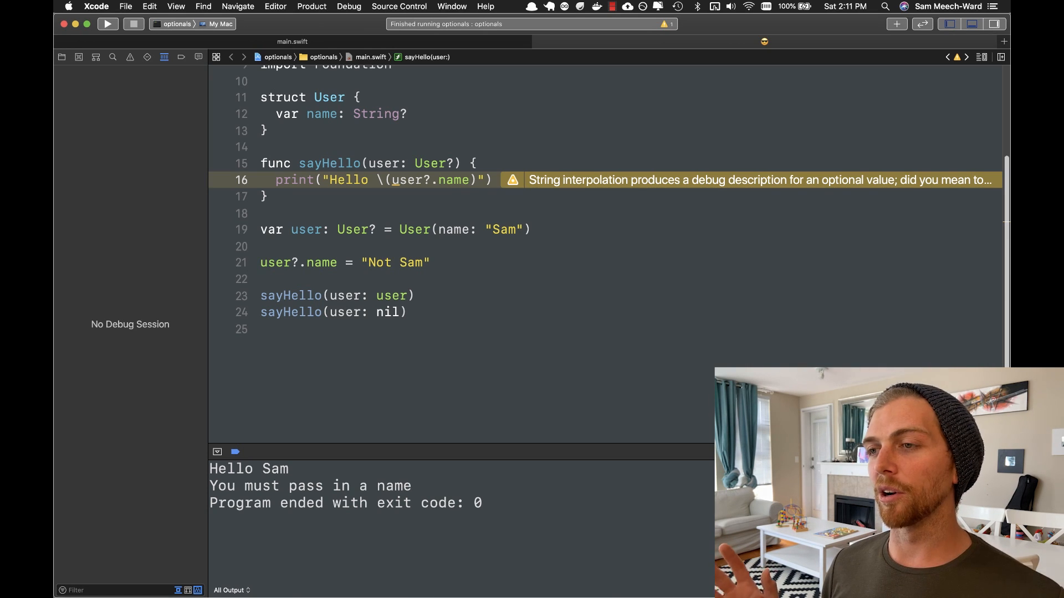
mouse_move(512, 184)
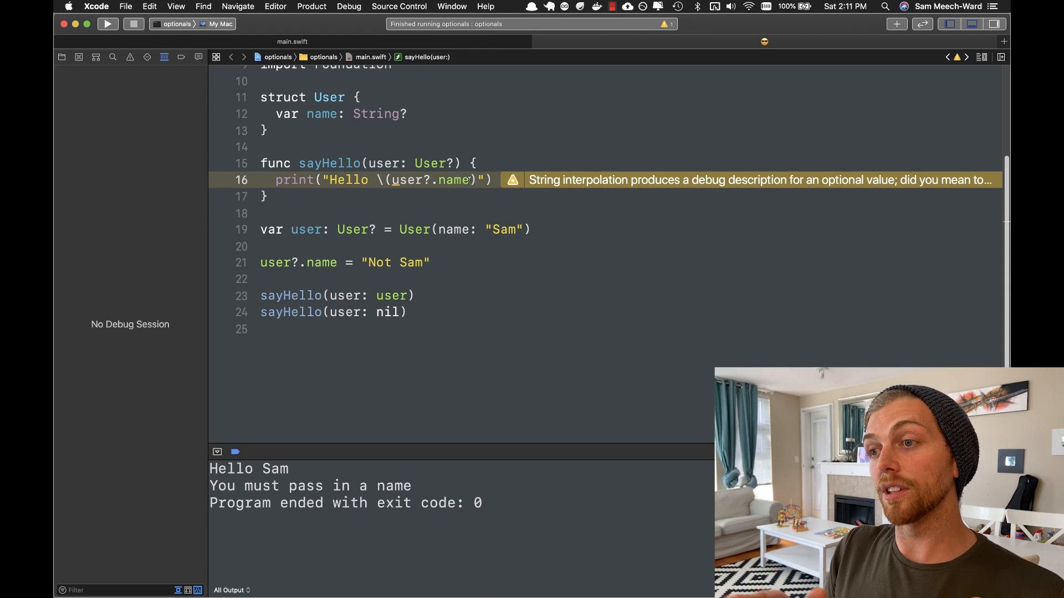
text(??)
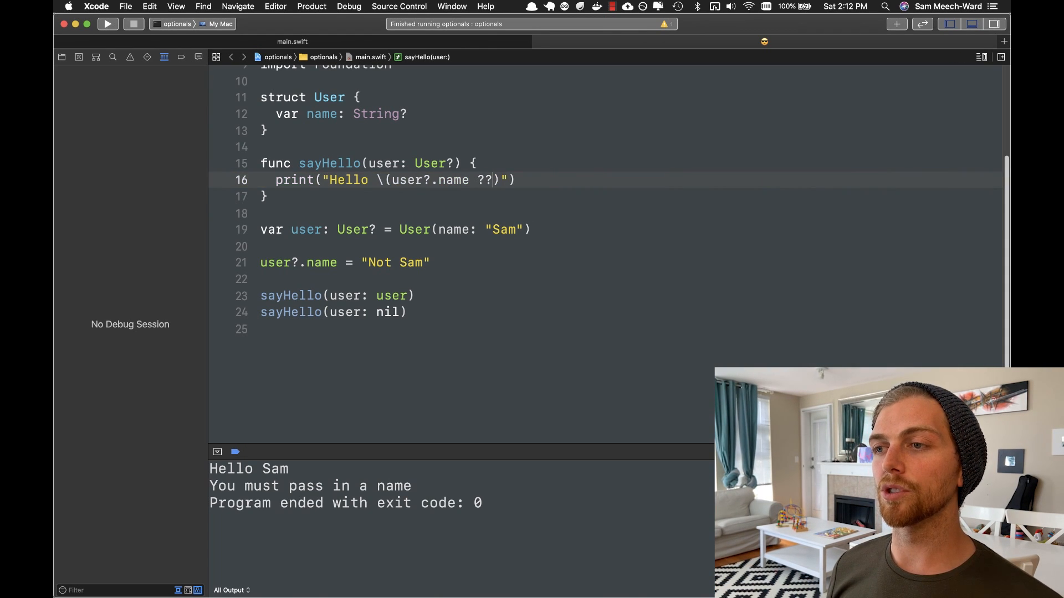
text("")
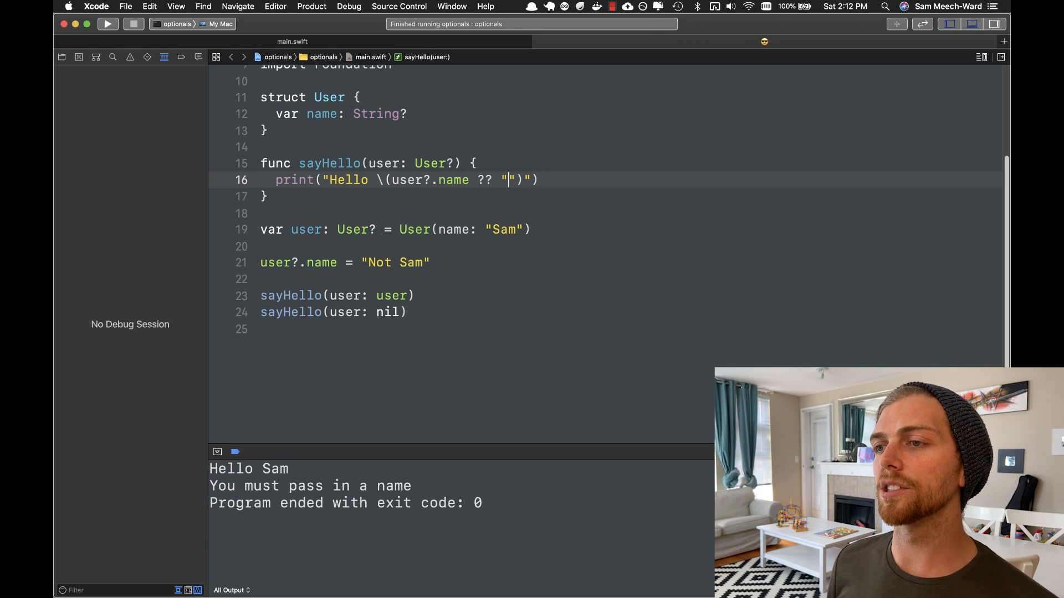
text(Anony)
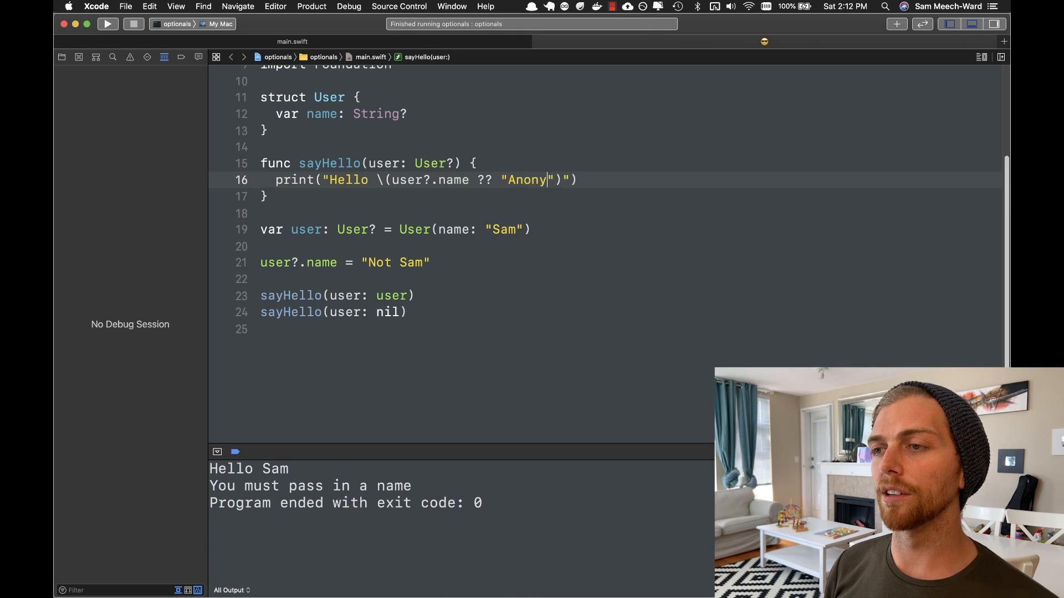
text(mous)
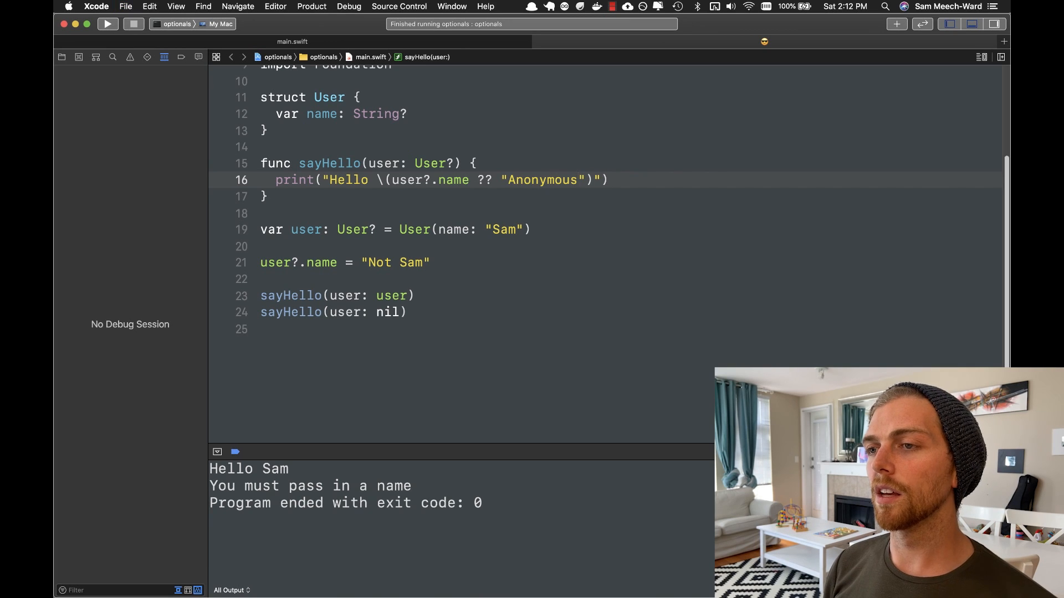
click(107, 24)
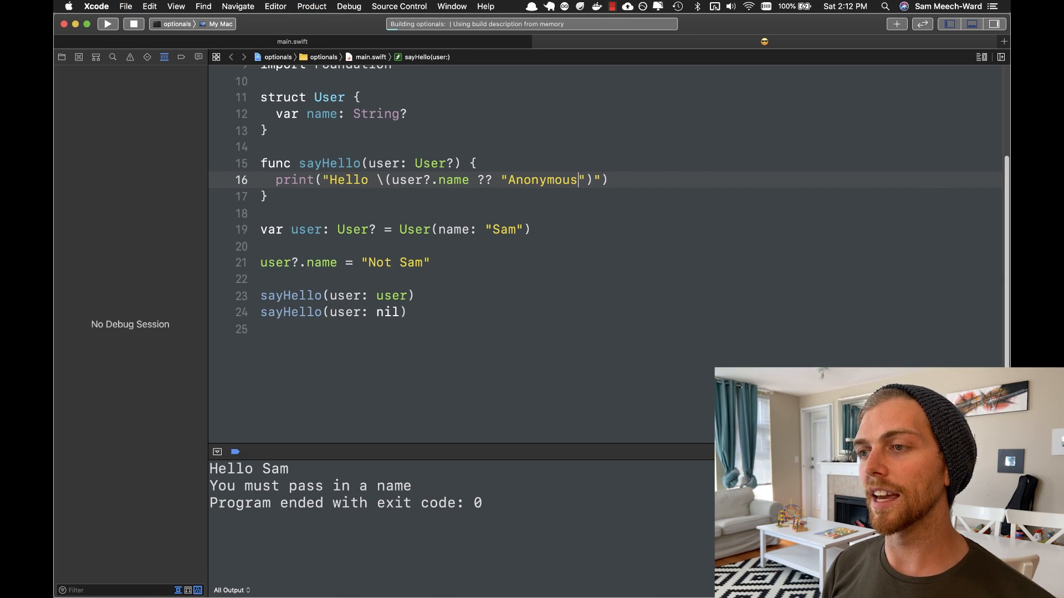